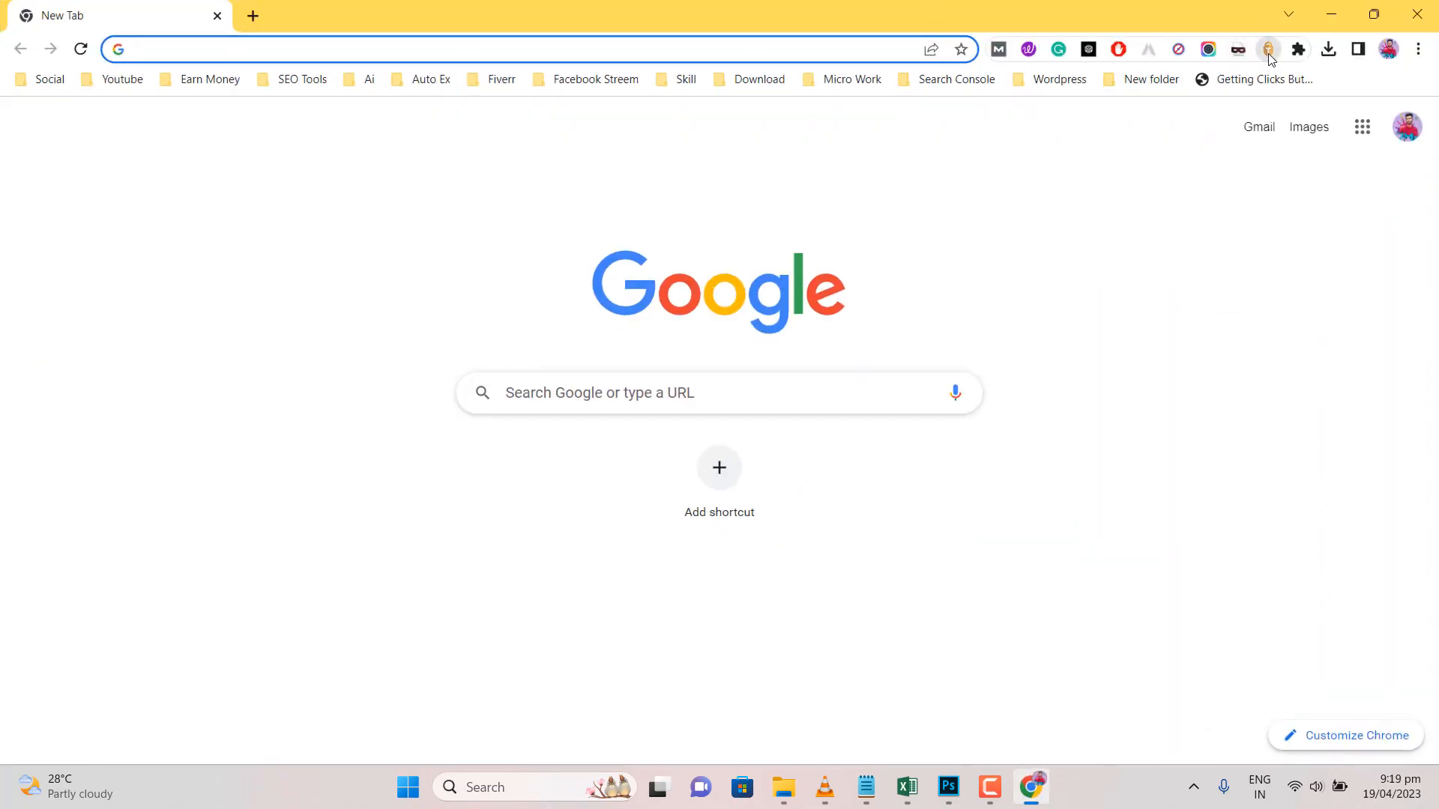
- From the Tuxler extension panel, buy premium and select CoinPayments as the payment method
left_click(1268, 48)
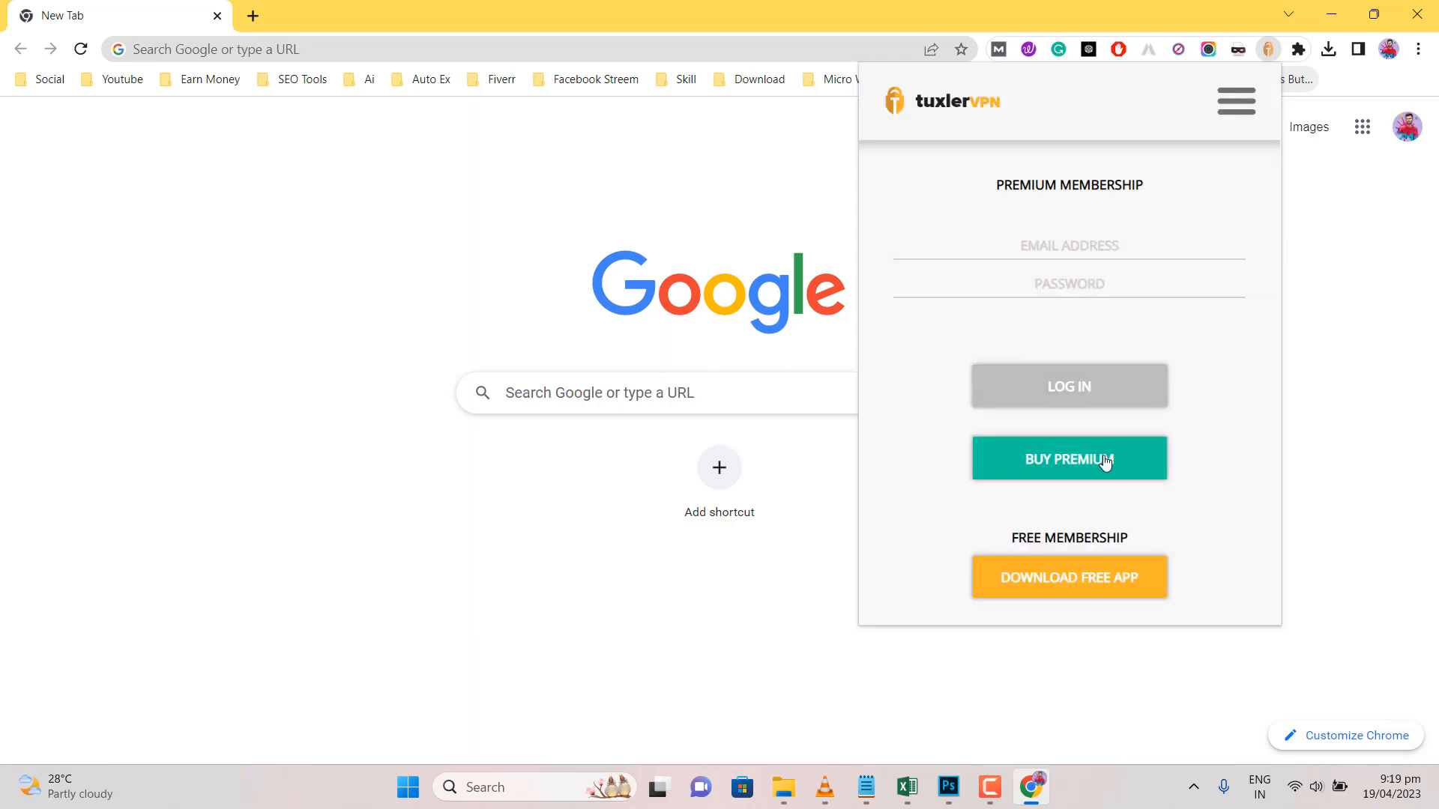
left_click(1068, 458)
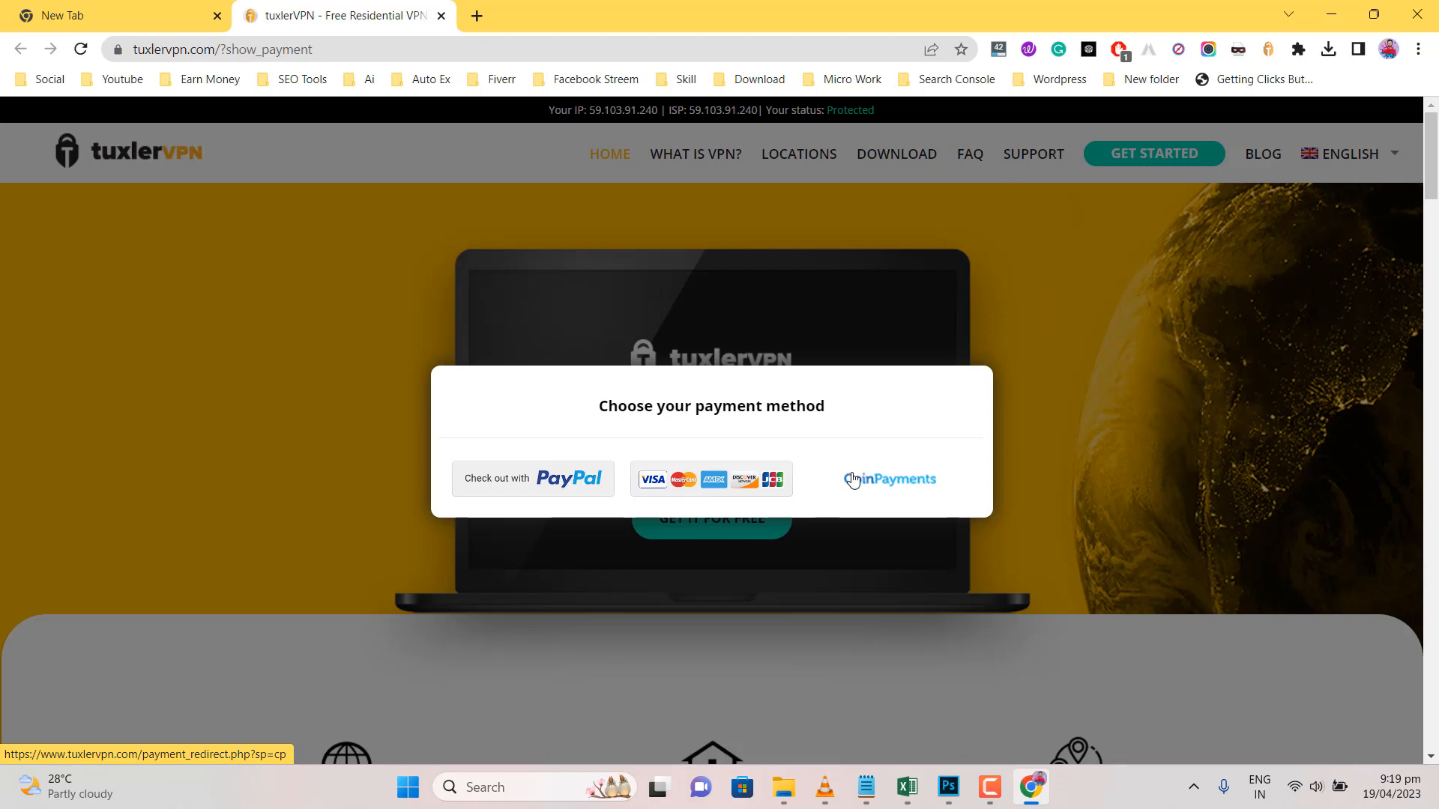
left_click(887, 479)
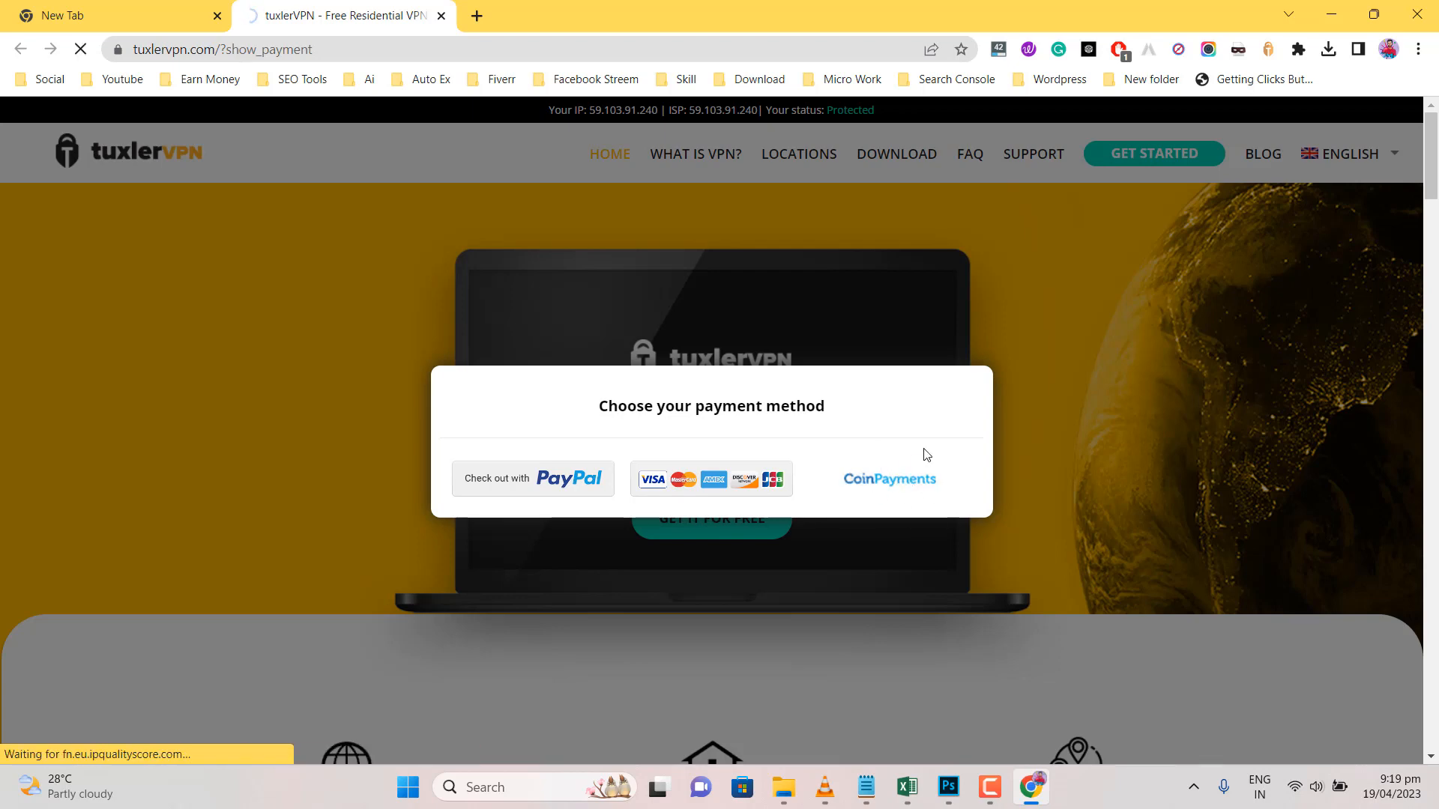
left_click(887, 478)
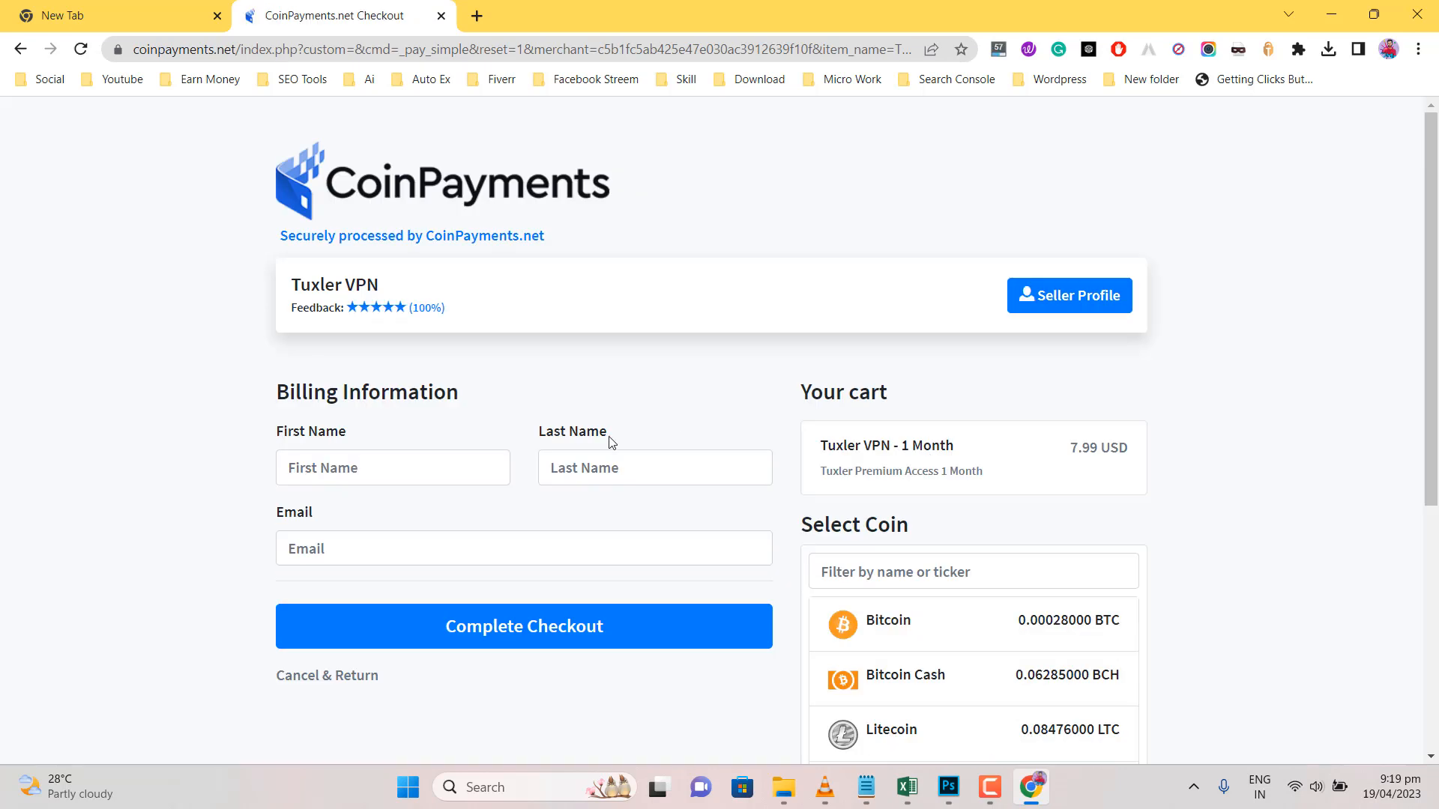
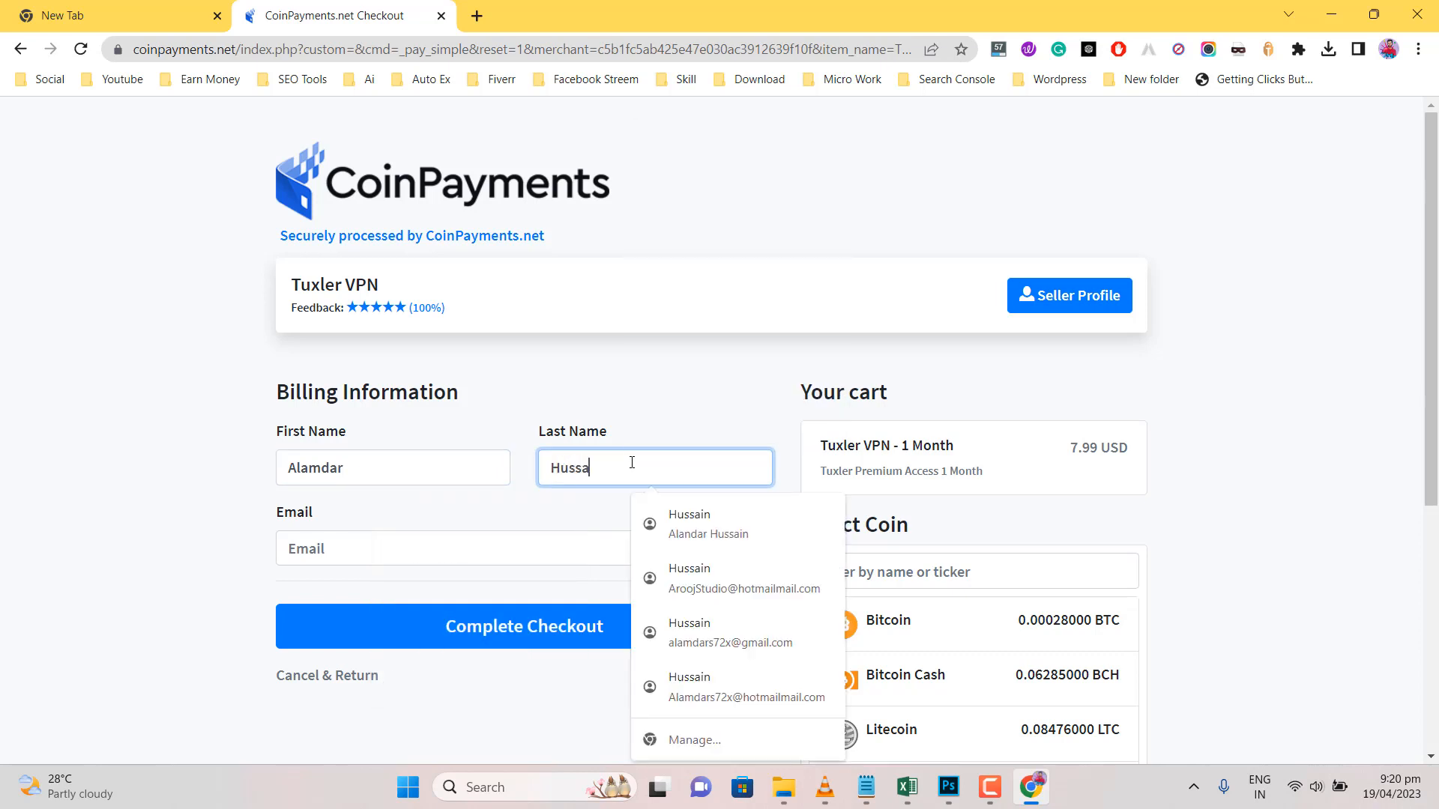
left_click(523, 548)
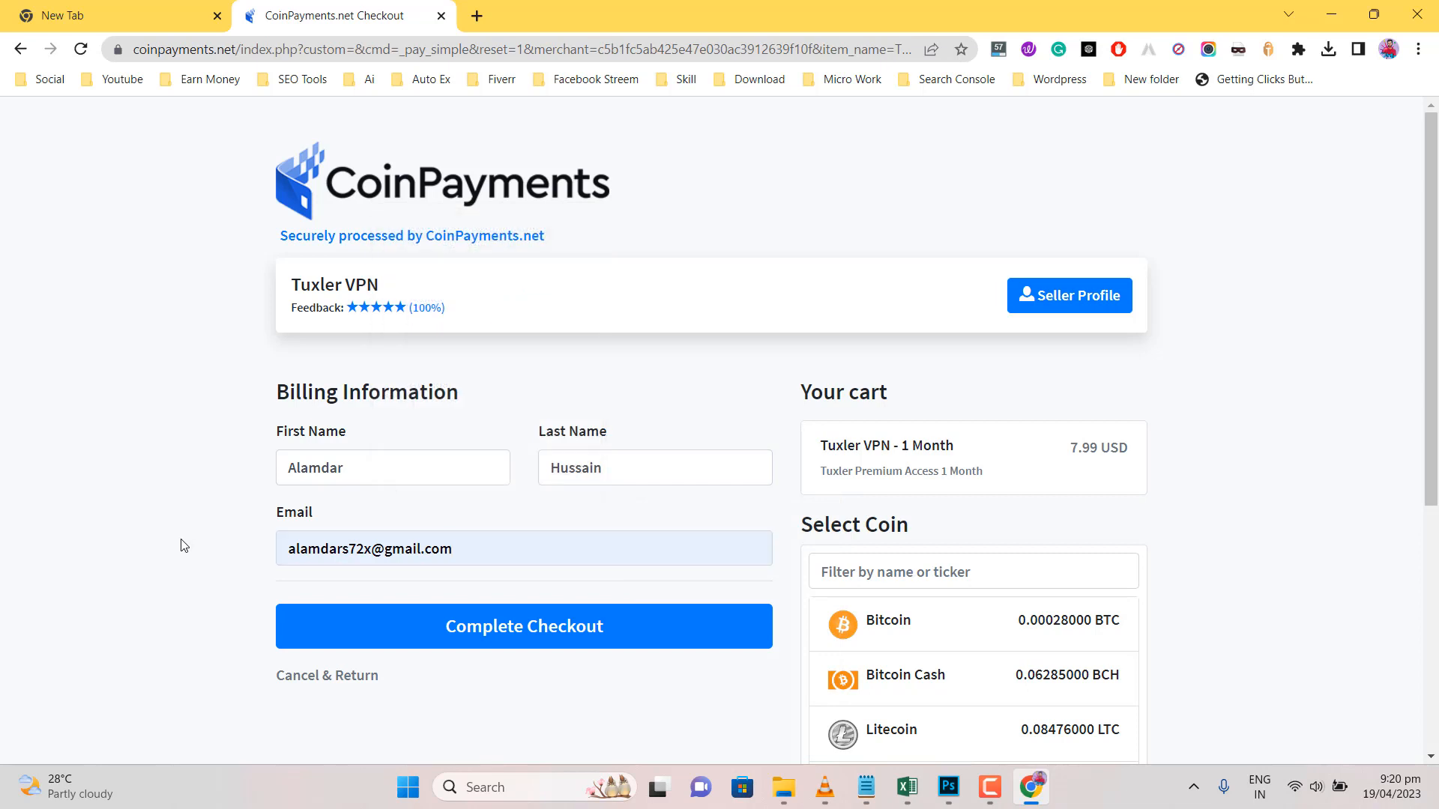
- Select Litecoin as the payment coin and submit Complete Checkout
scroll("down", 3)
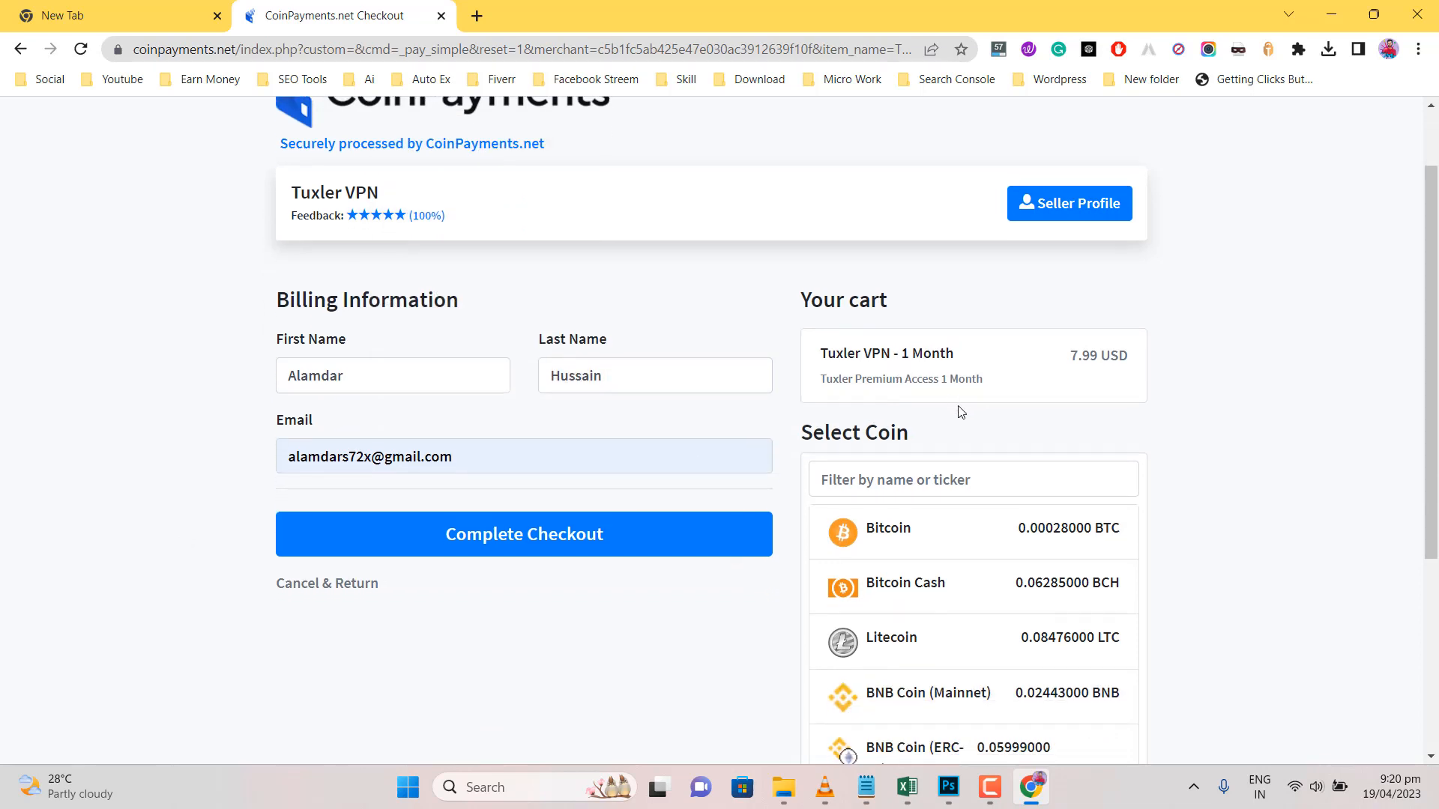
scroll("down", 3)
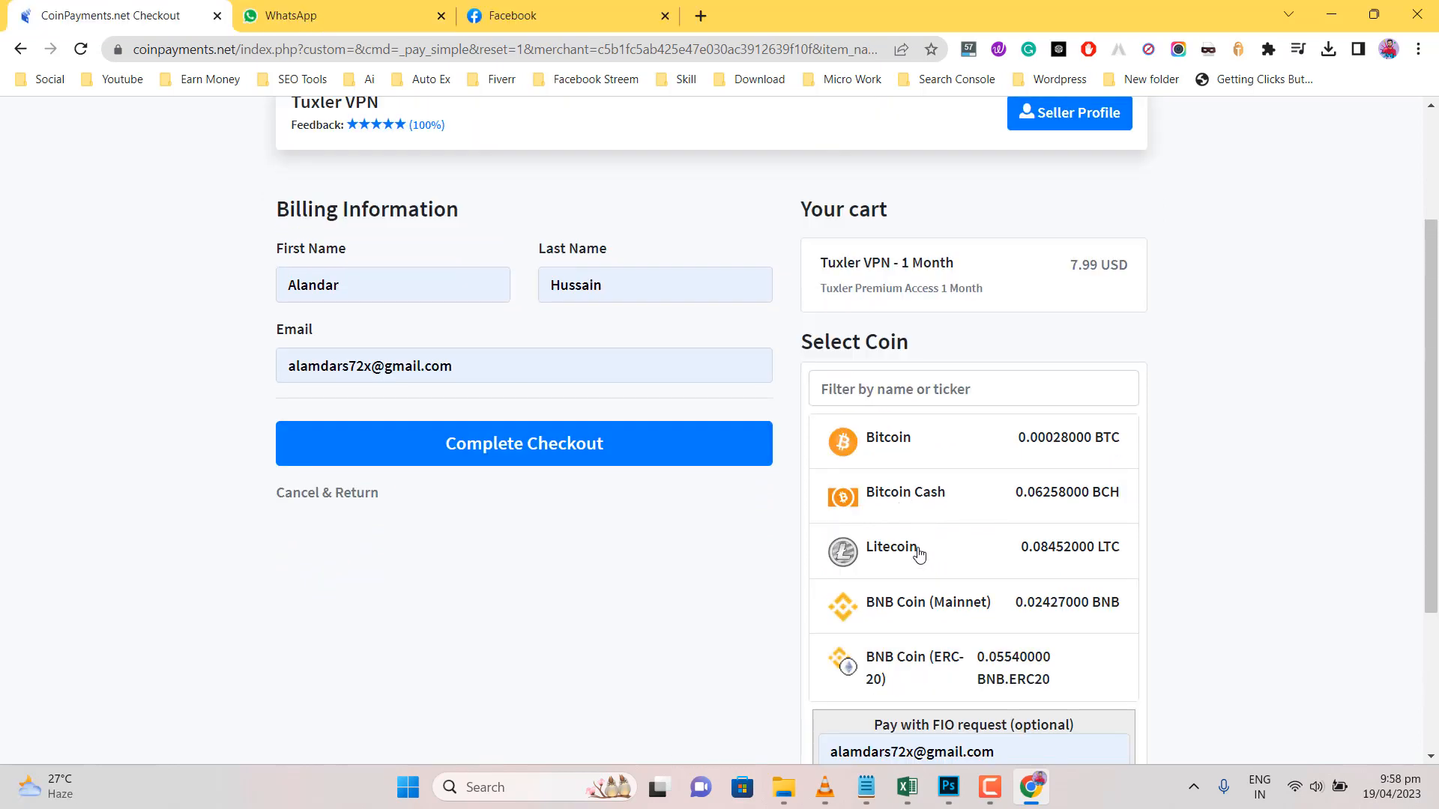
left_click(918, 548)
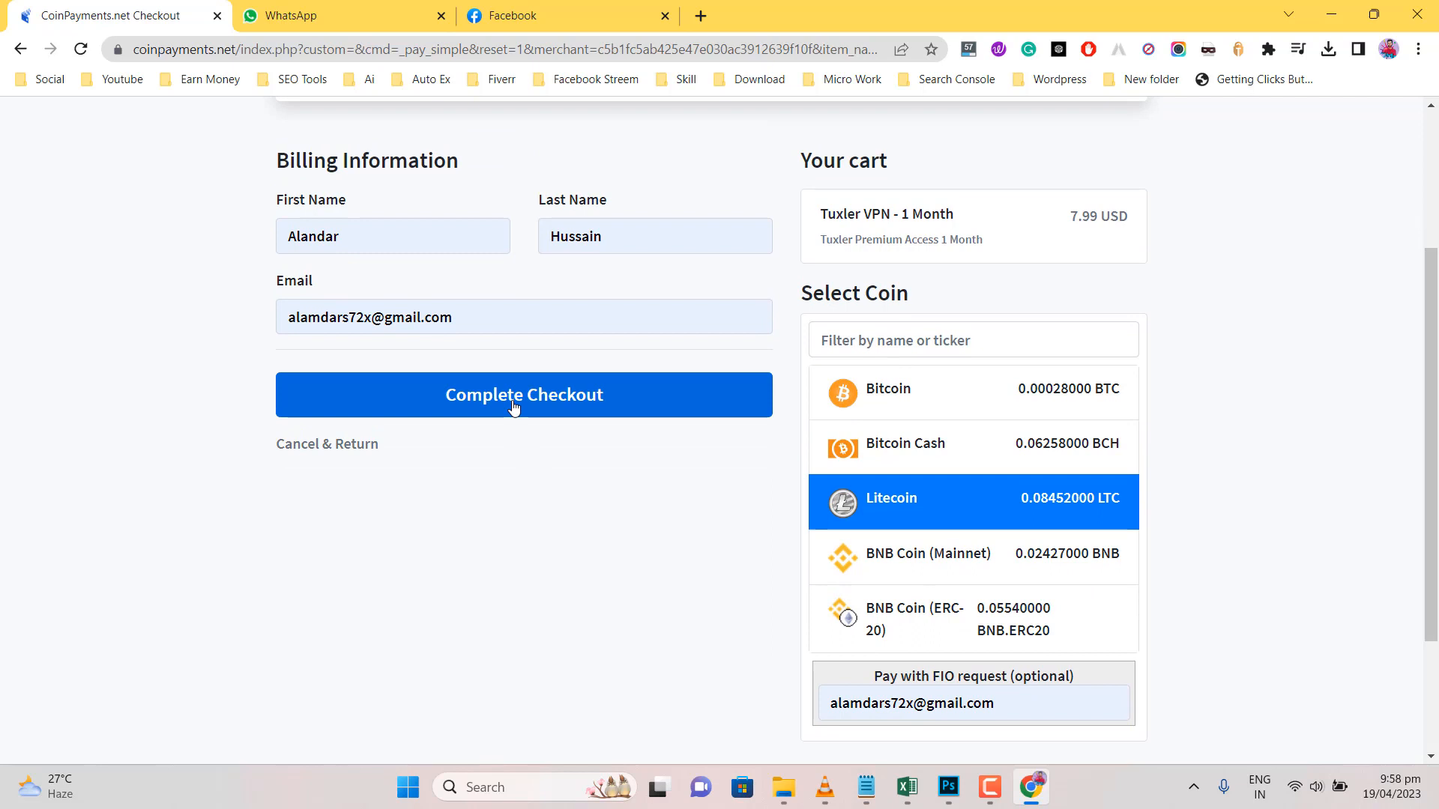
left_click(525, 394)
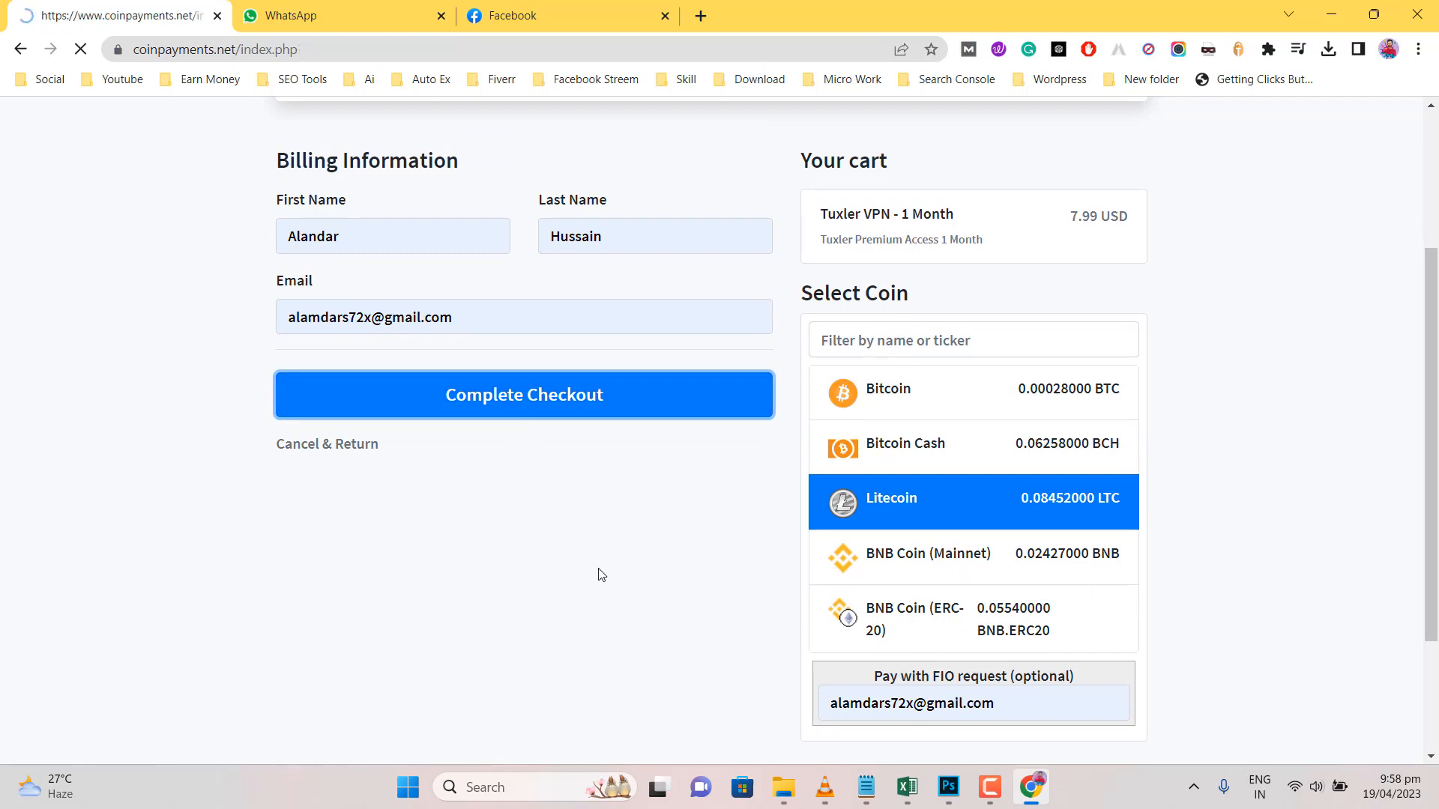
- Let the CoinPayments Litecoin payment page load and move to the KuCoin app
left_click(523, 395)
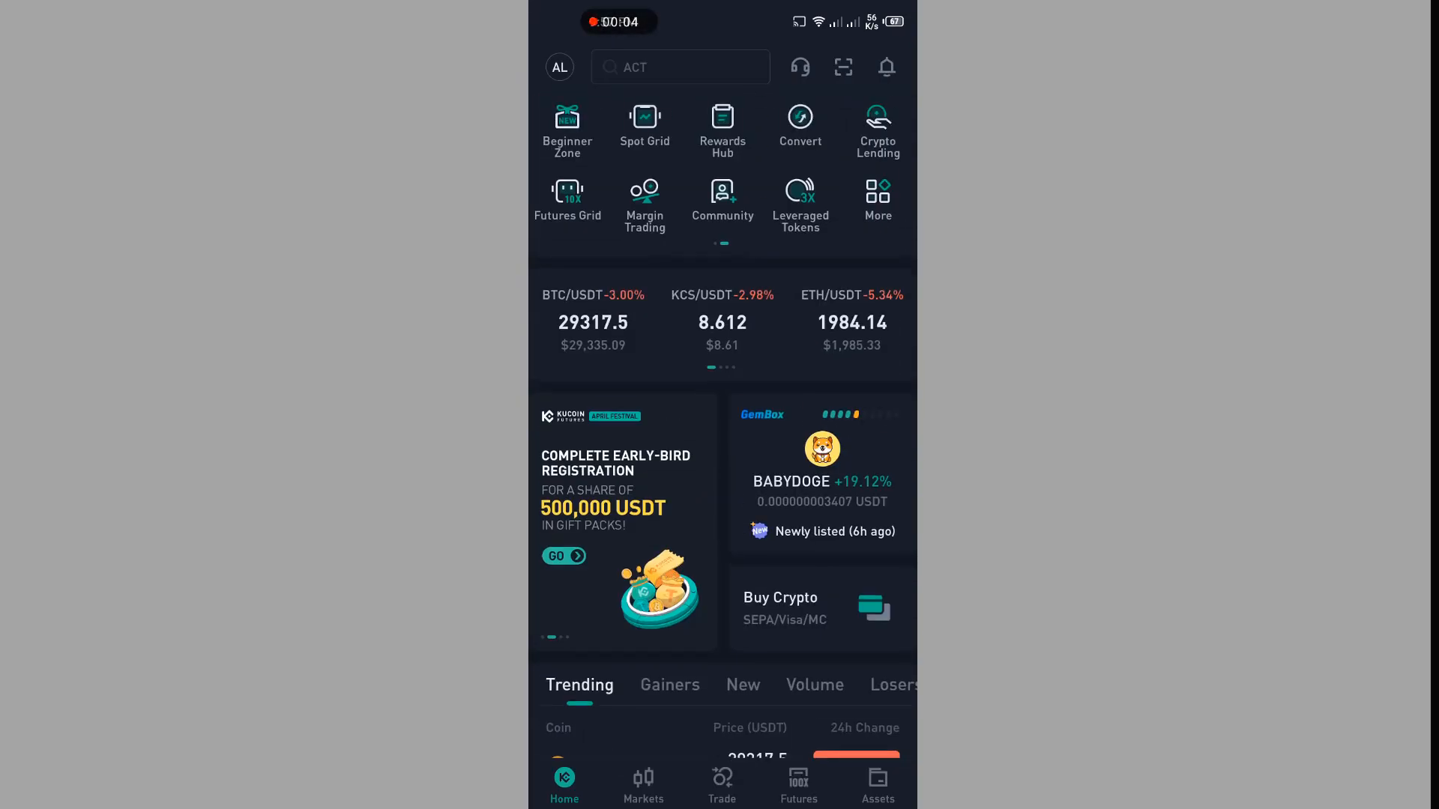
- From More, start a withdrawal and choose LTC as the coin to withdraw
left_click(877, 199)
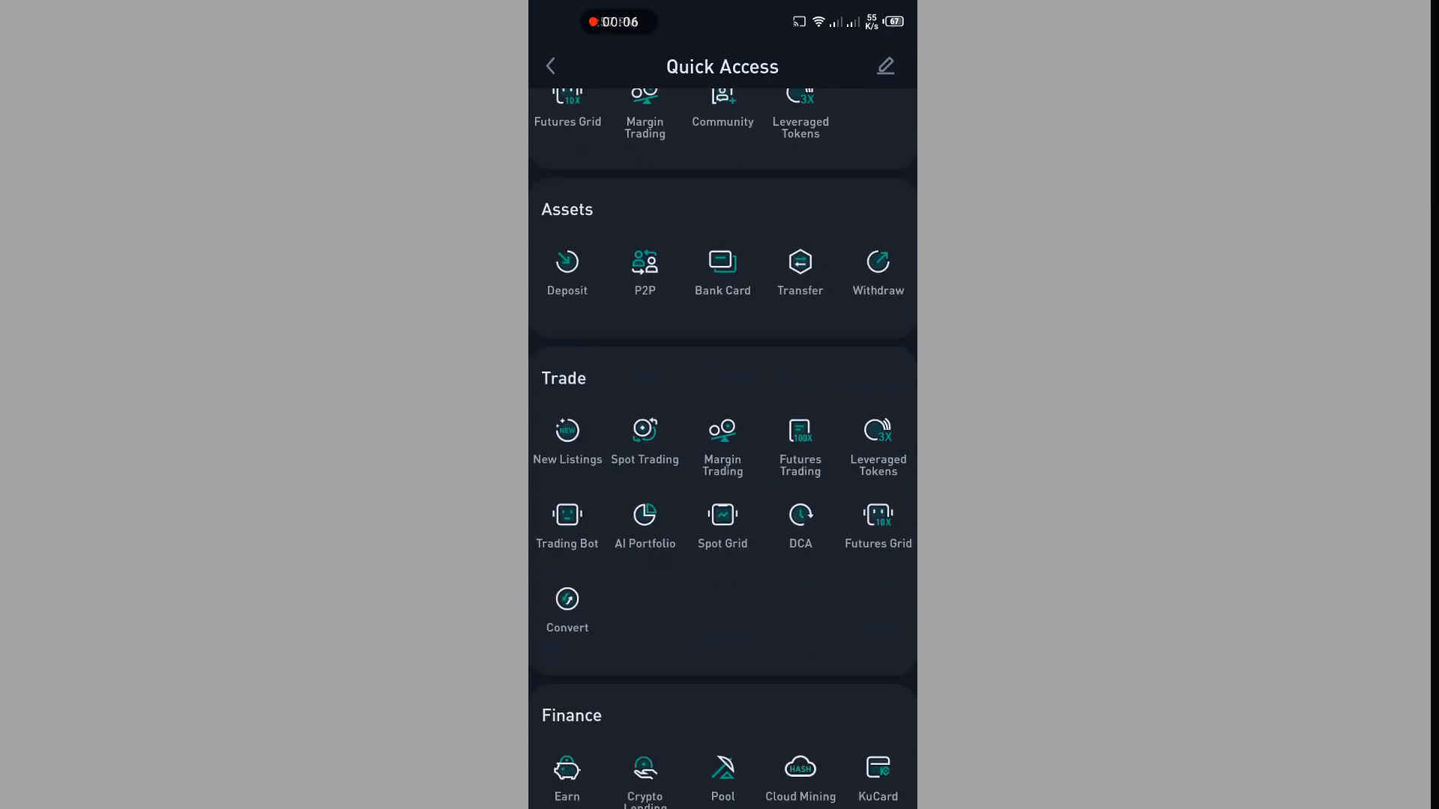
left_click(877, 263)
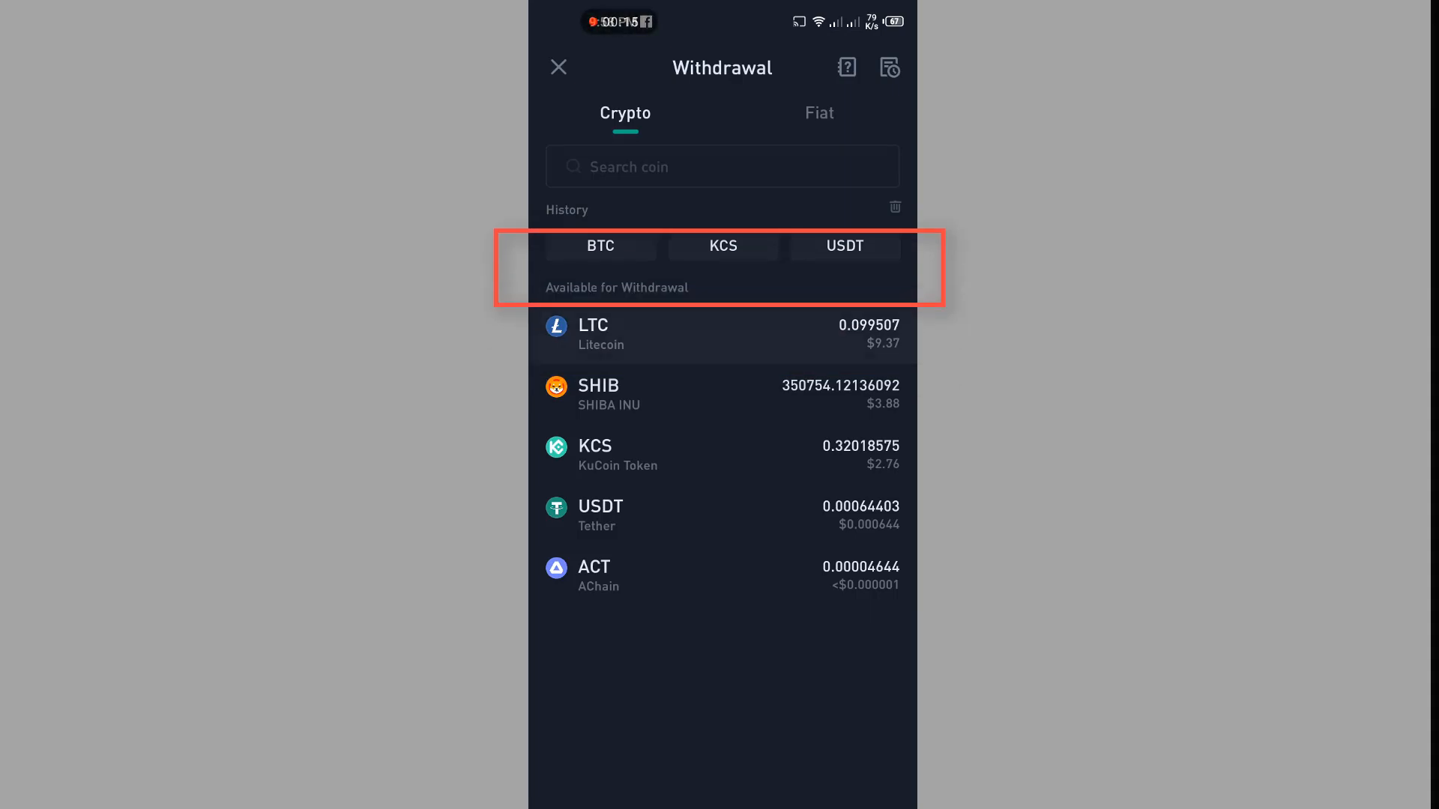
left_click(592, 335)
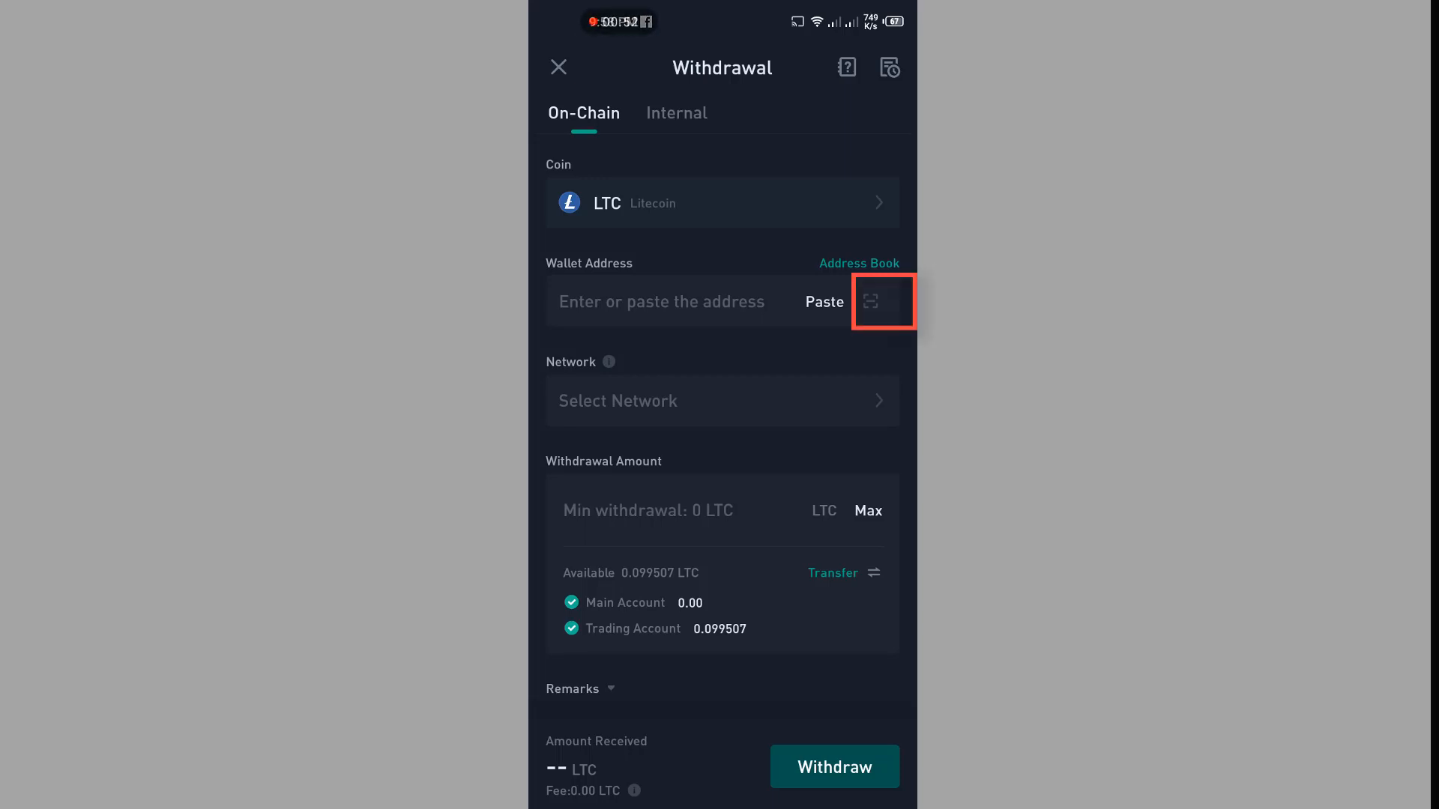
- Scan the payment QR into the wallet address and trim it to the bare Litecoin address
left_click(823, 302)
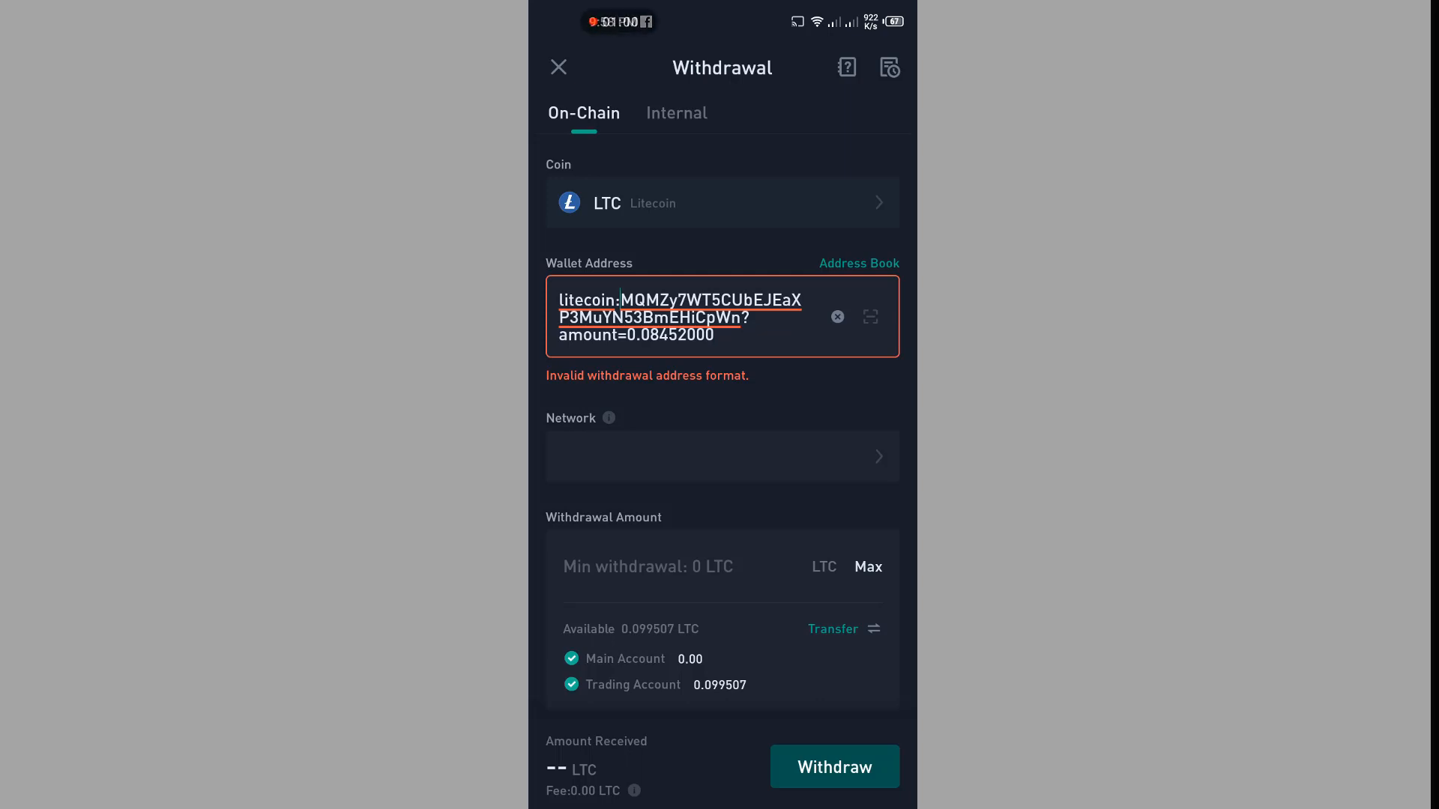
left_click(684, 317)
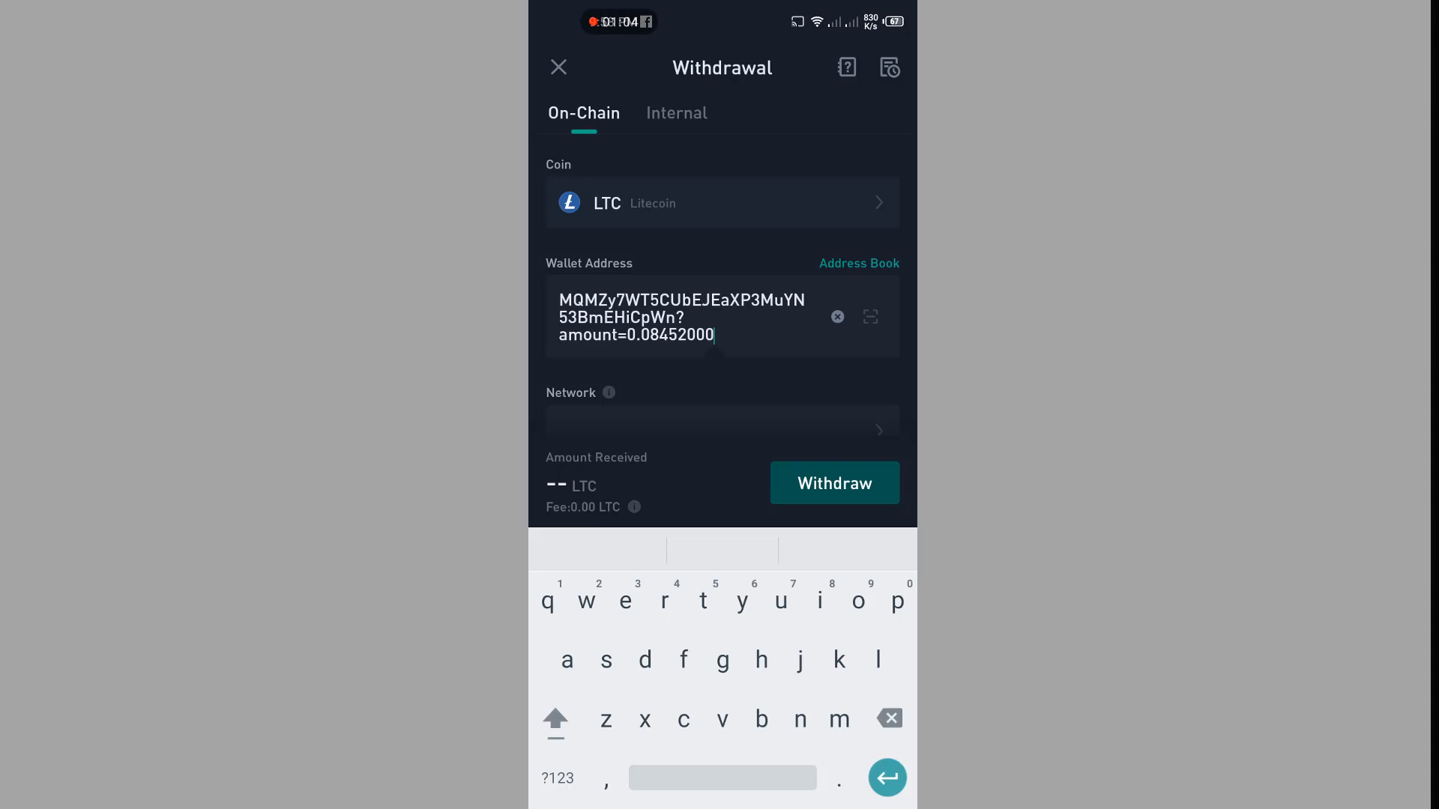
key("Backspace")
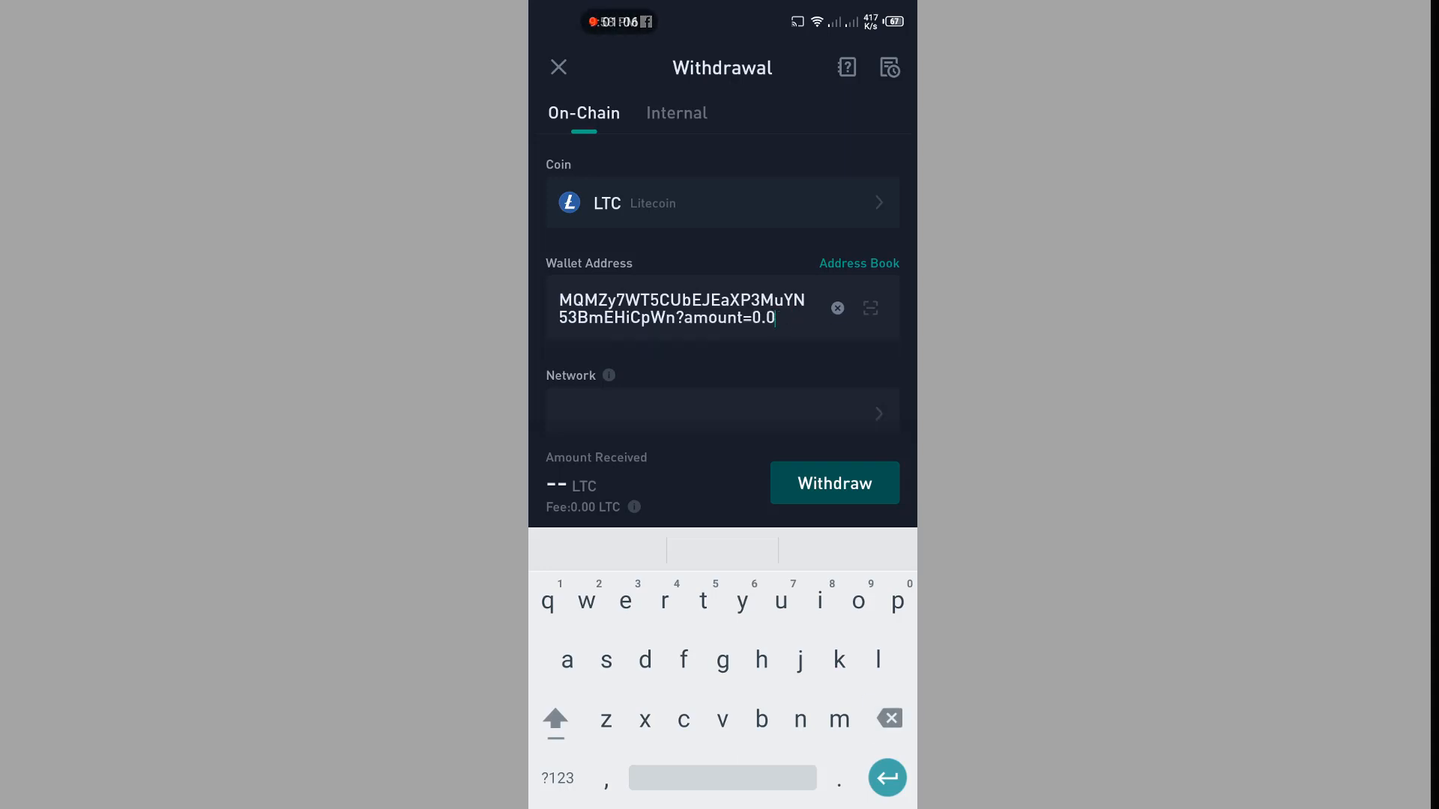
key("Backspace")
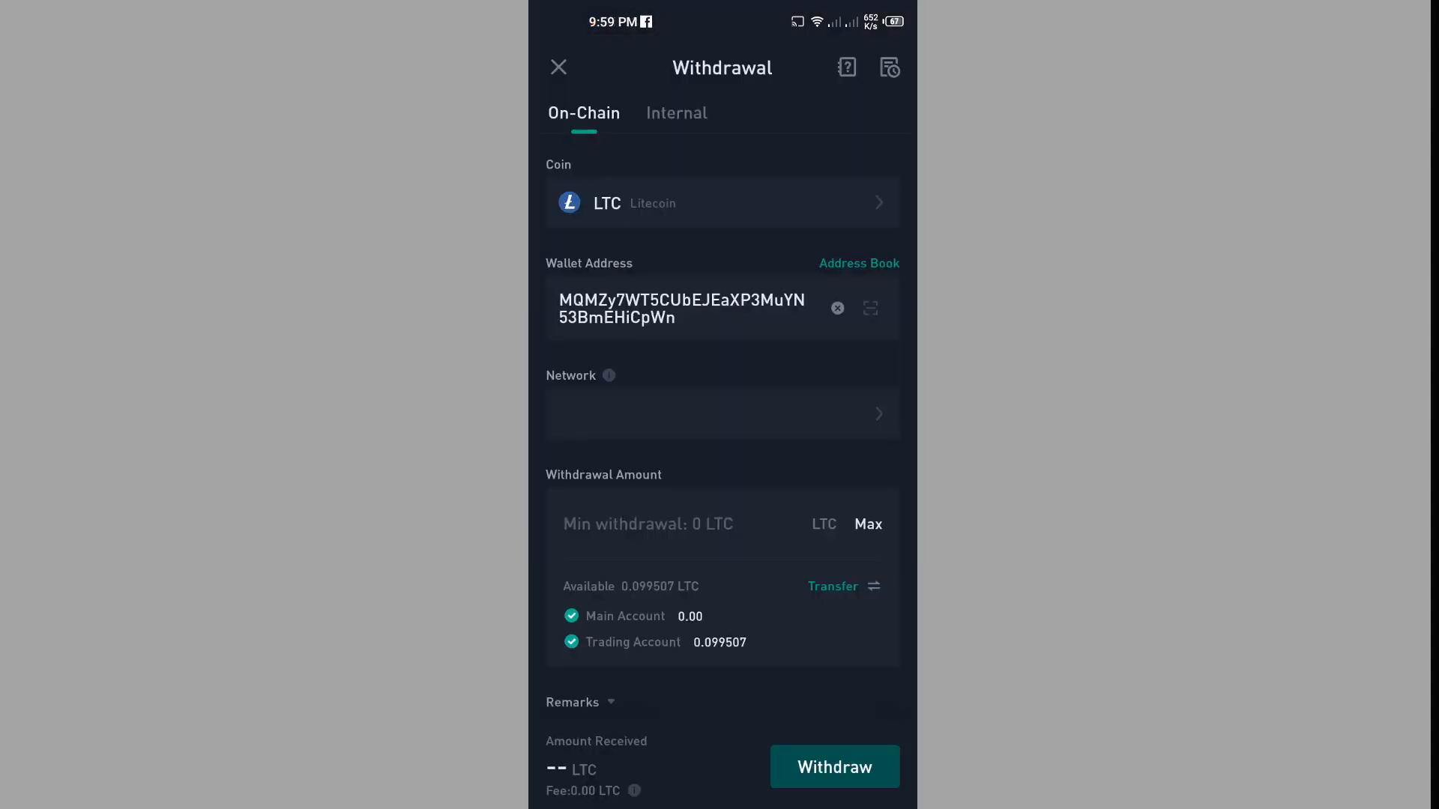
- Choose the Litecoin (LTC) network, enter 0.08452 LTC as the amount and submit Withdraw
left_click(721, 414)
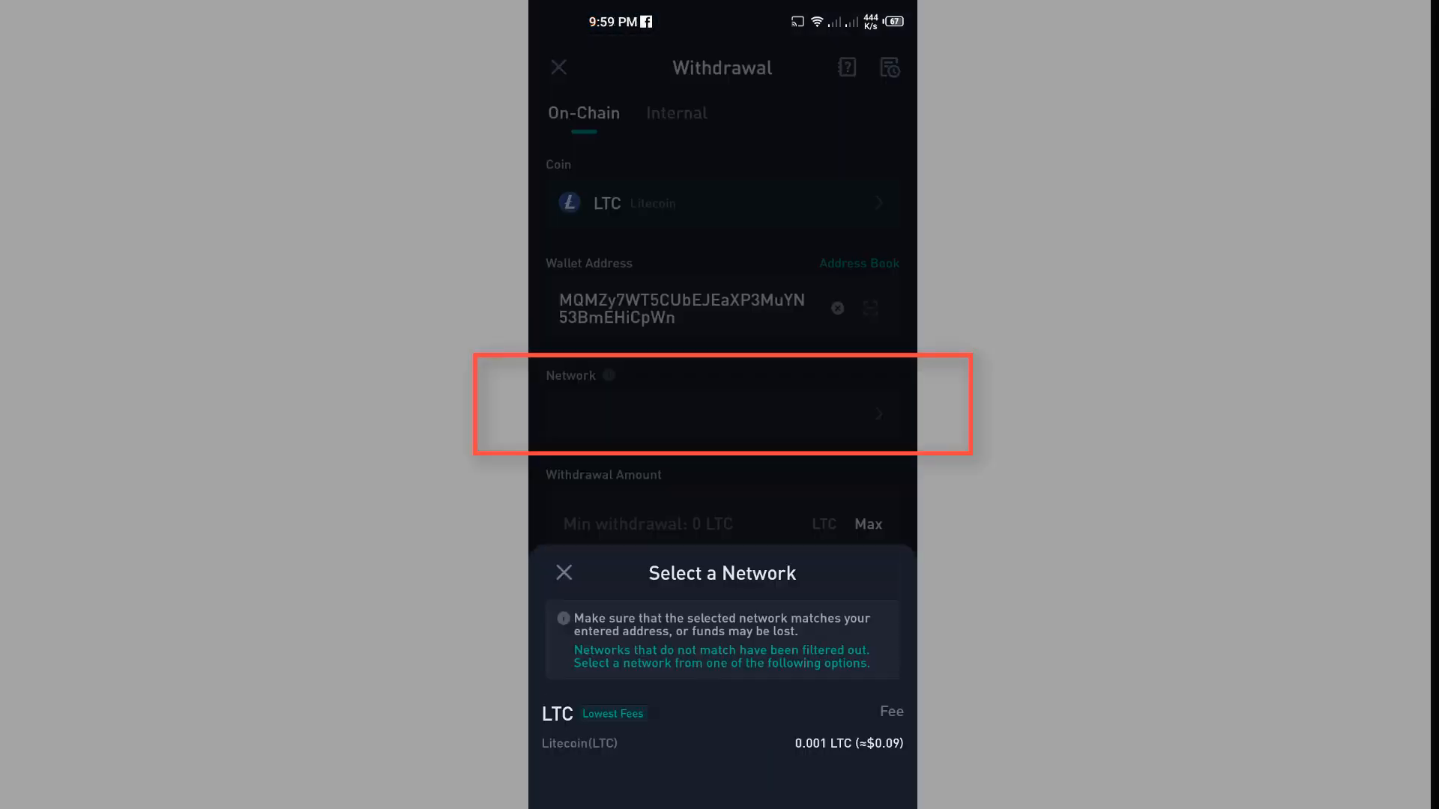
left_click(579, 714)
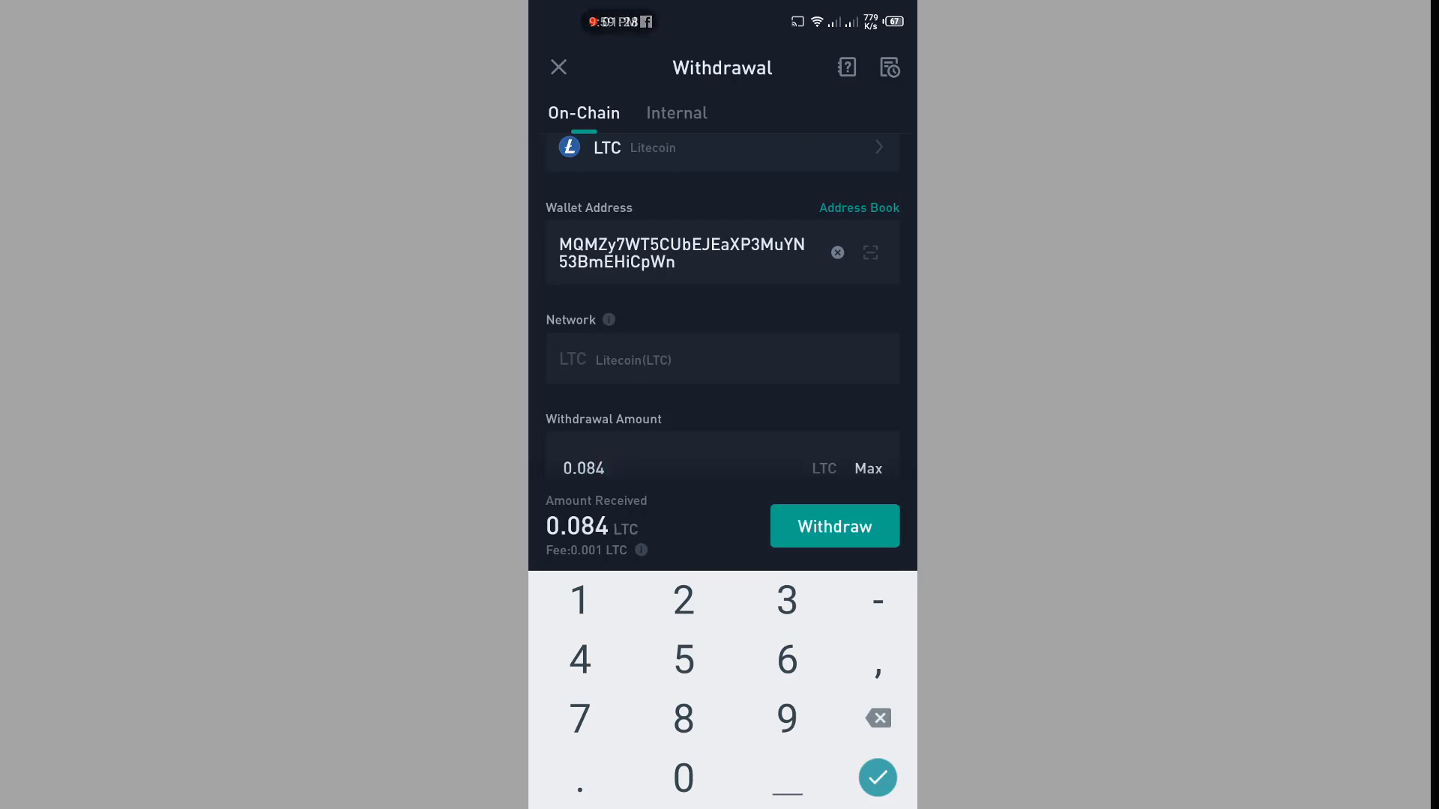
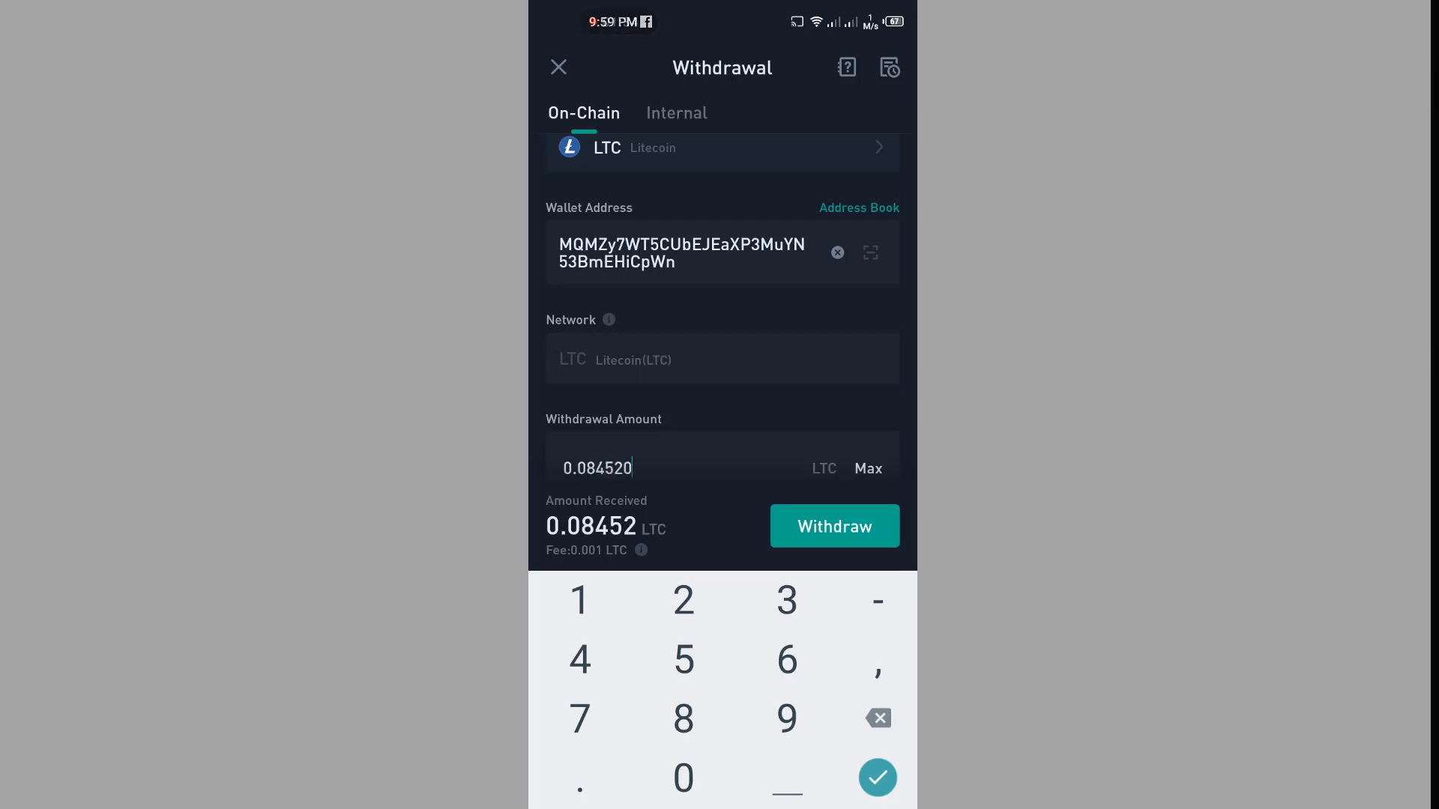
left_click(876, 778)
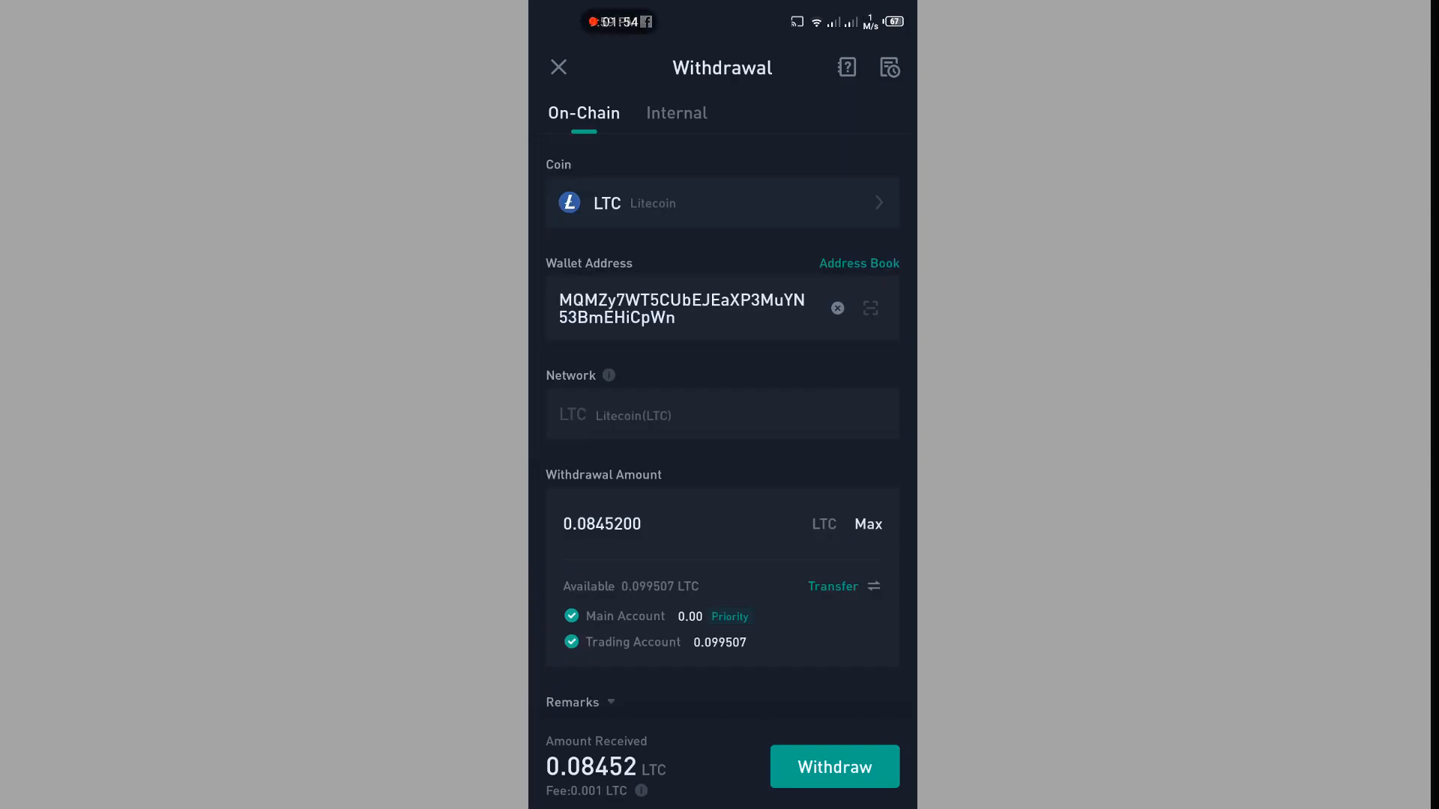
left_click(832, 766)
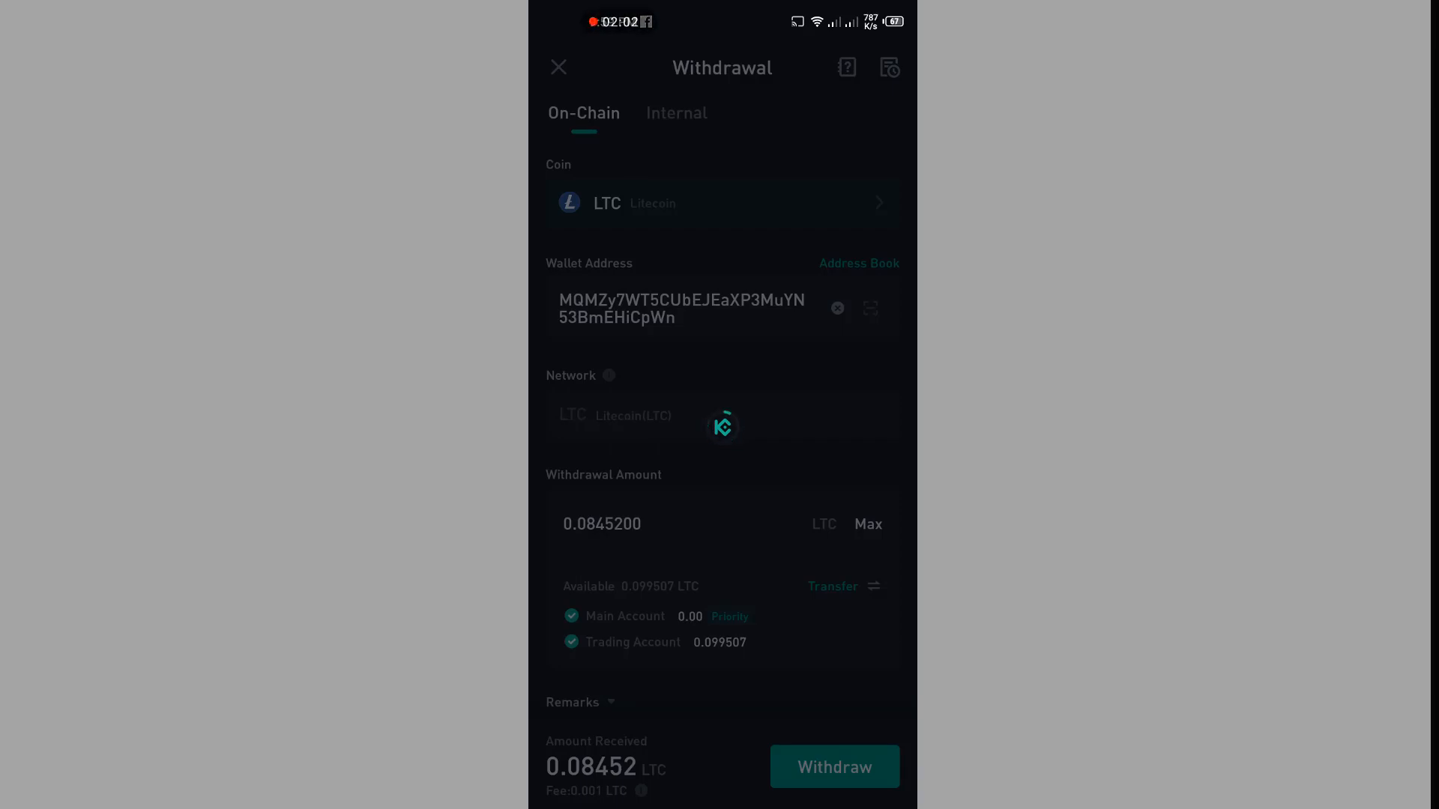
- Review the 0.08452 LTC Confirm Withdrawal sheet, dismiss it and resubmit to reach Security Verification
left_click(833, 768)
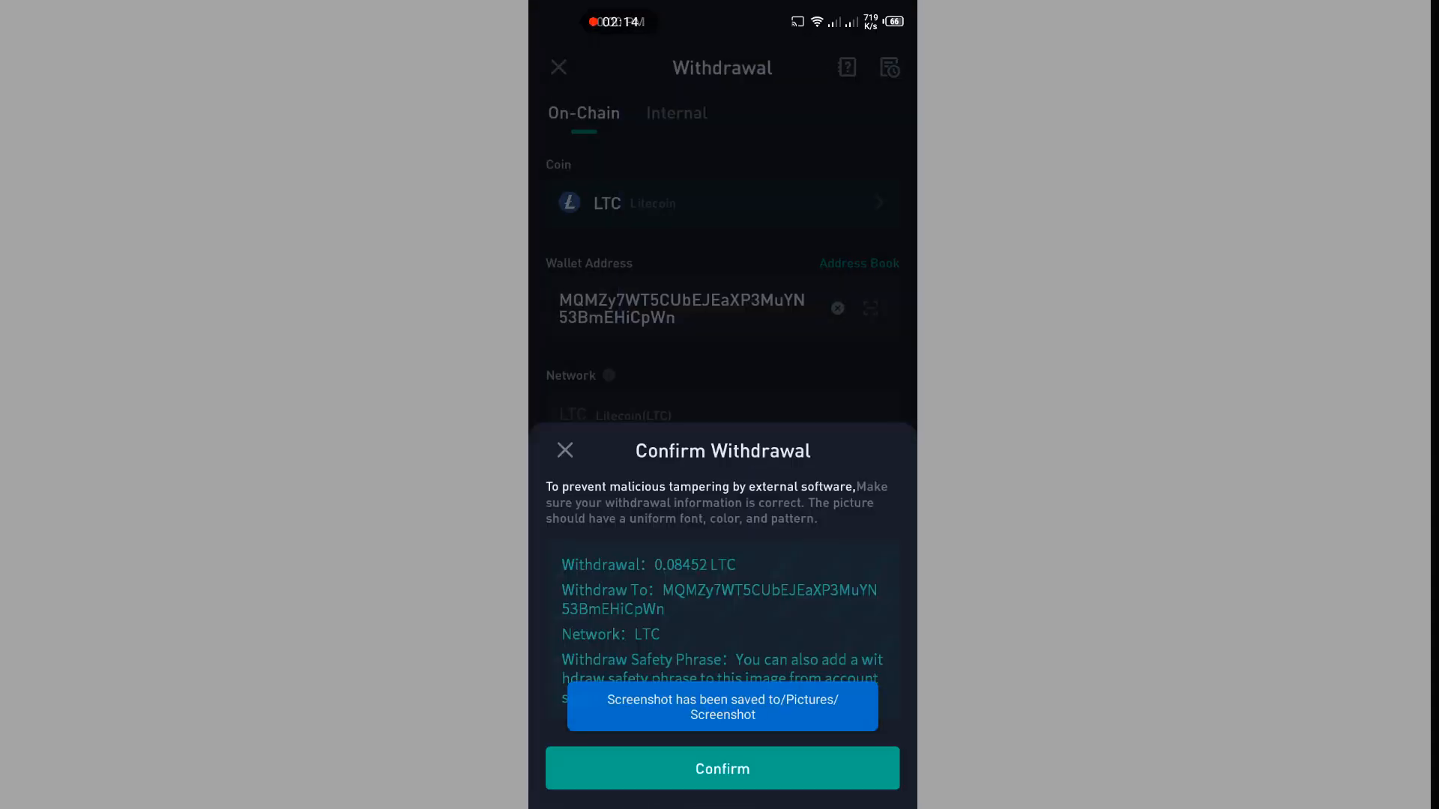
left_click(565, 451)
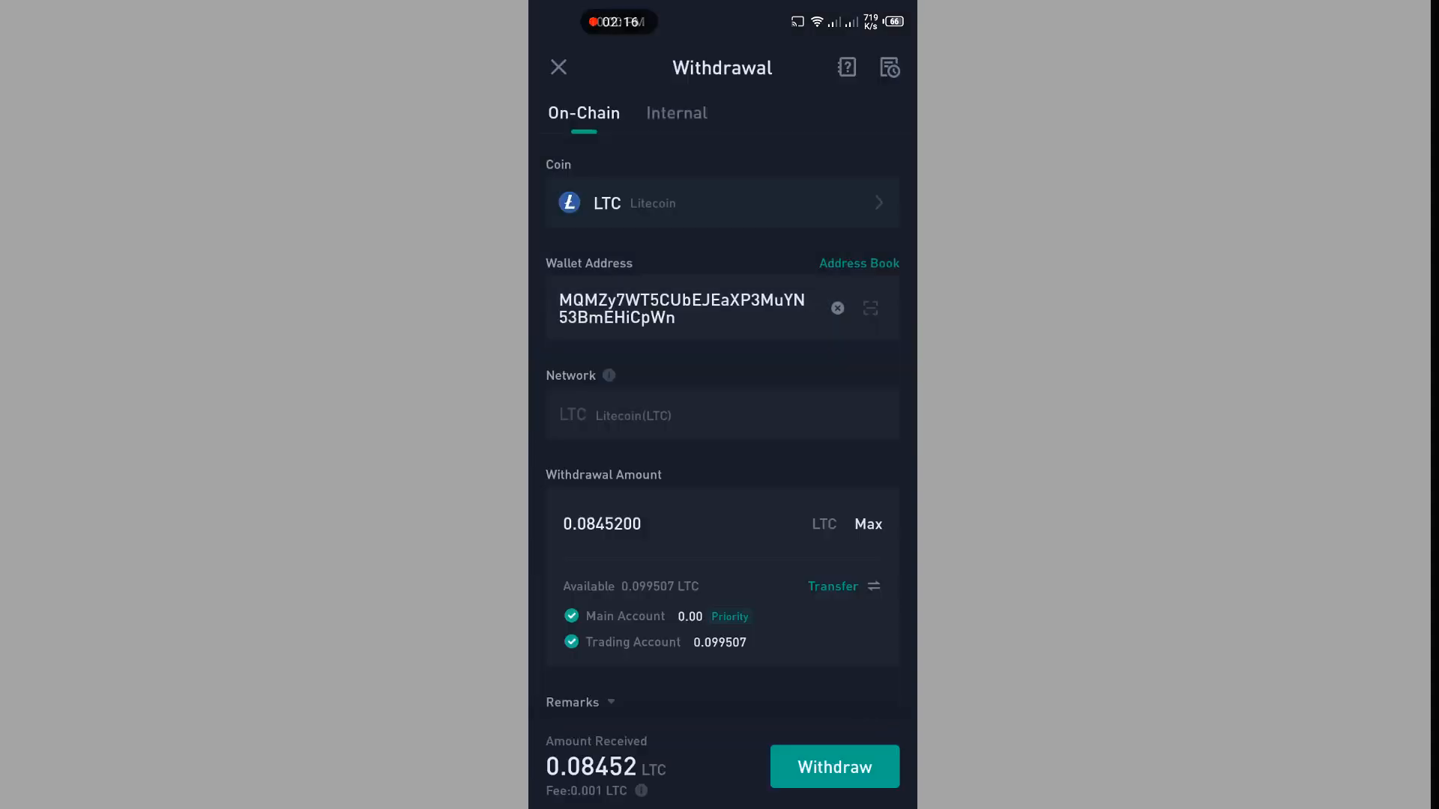
left_click(832, 768)
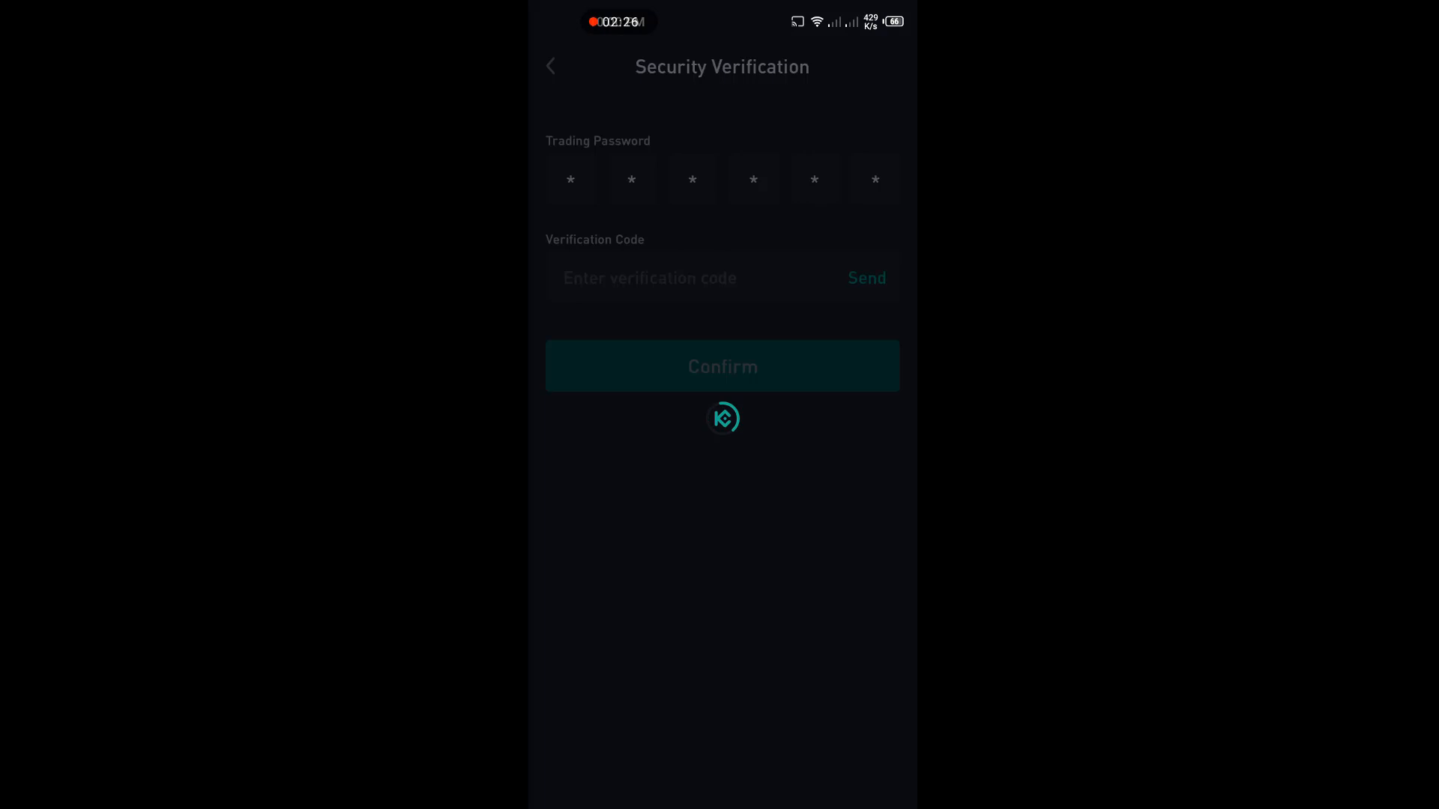
- Request an SMS code, enter it and confirm verification to send the withdrawal
left_click(863, 278)
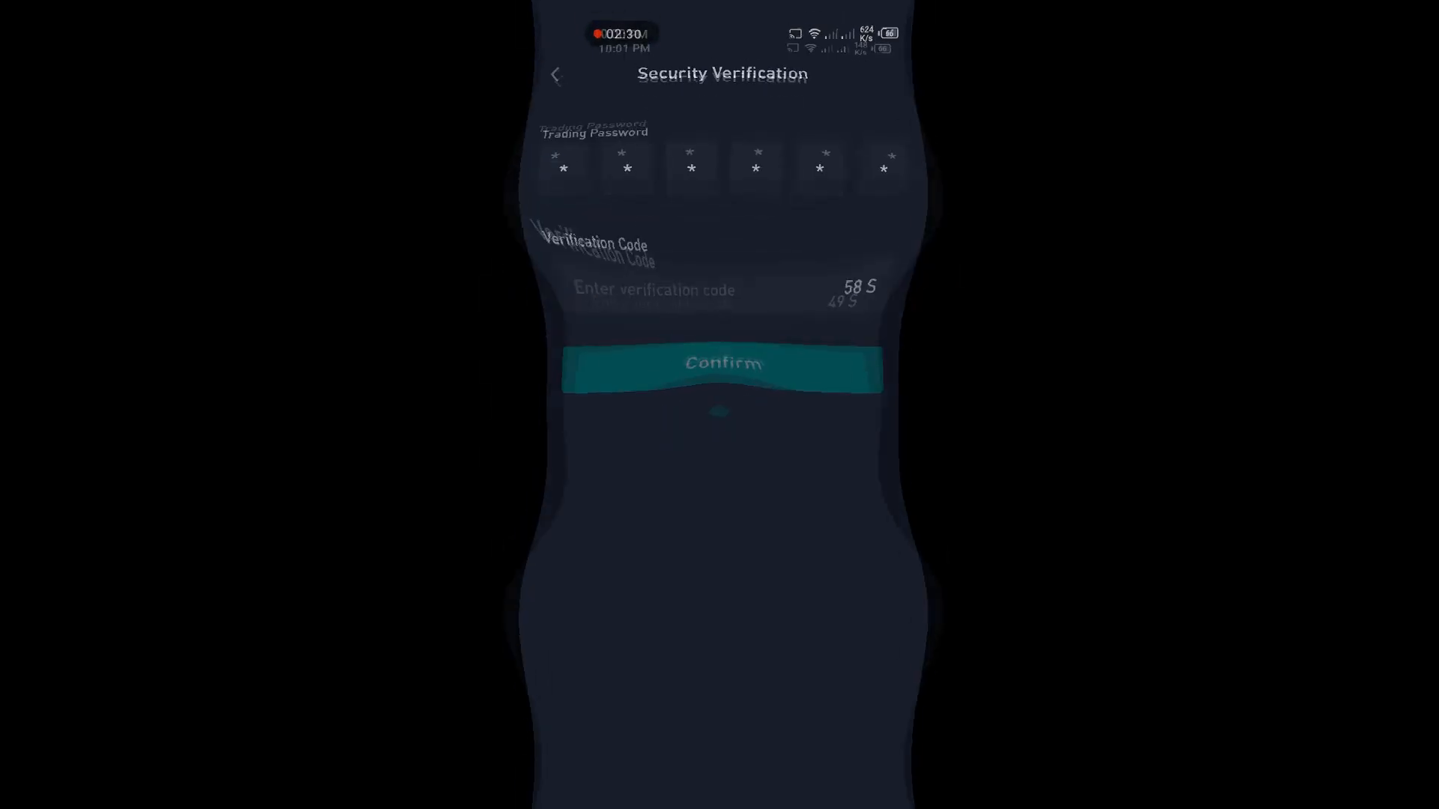
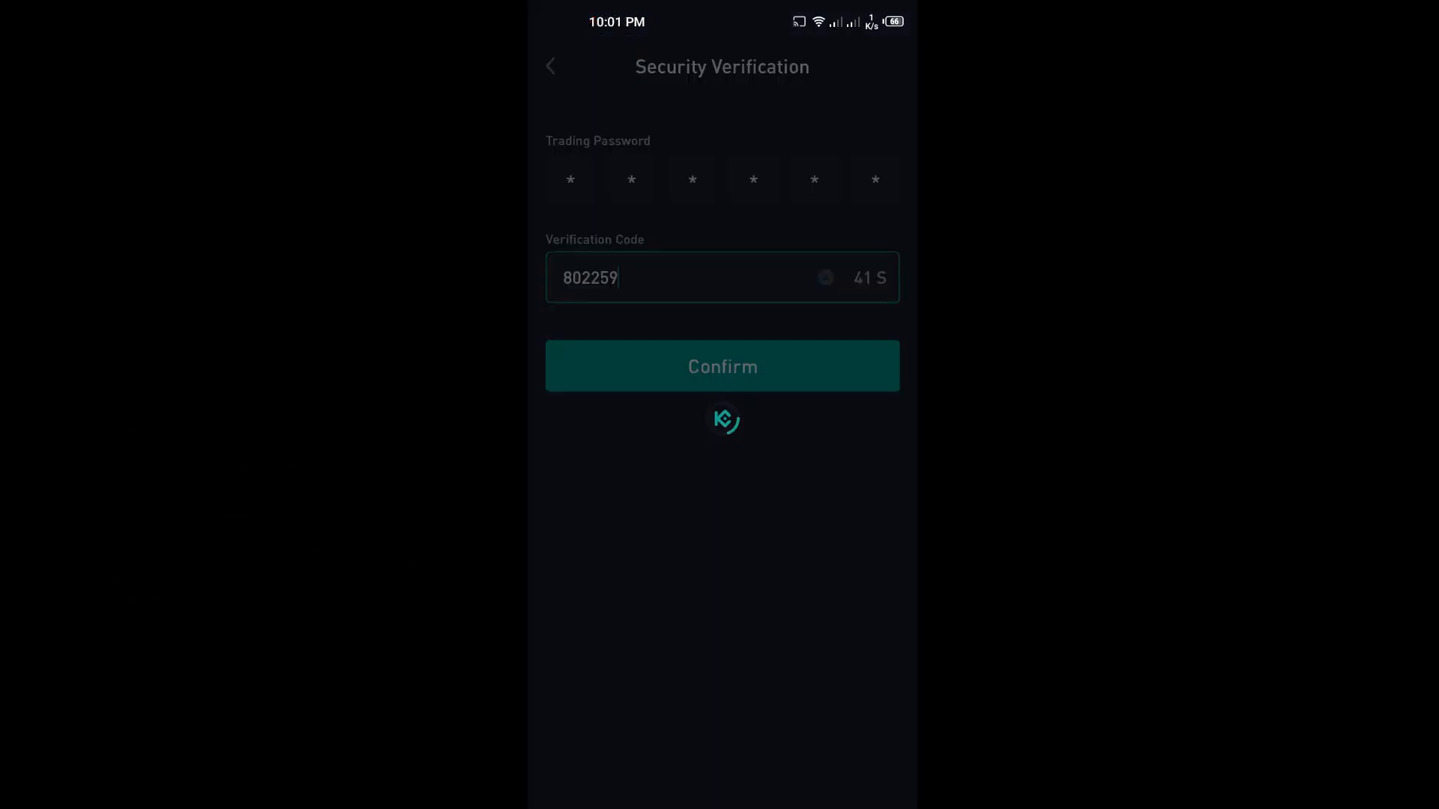
left_click(721, 365)
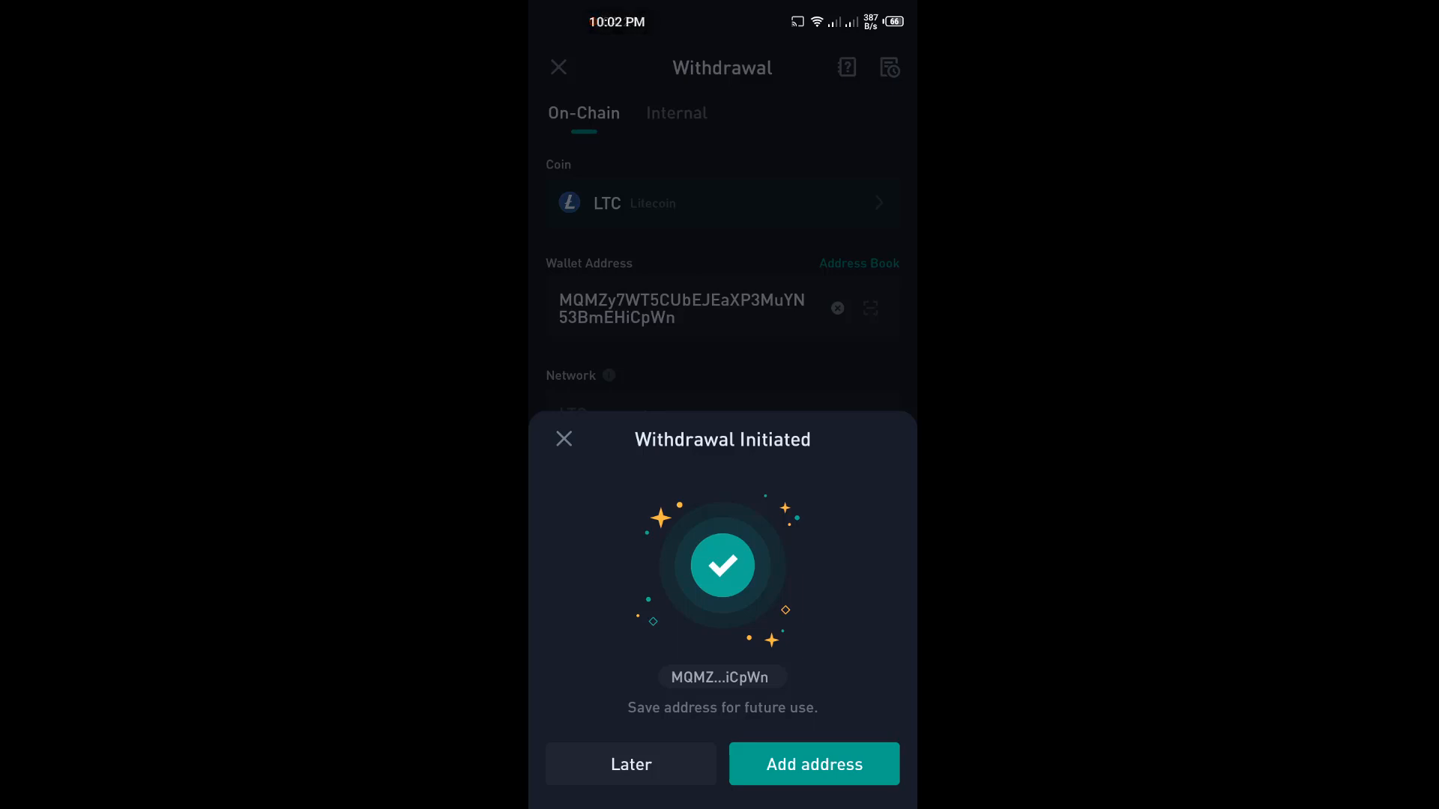
- Save the Litecoin address as a standard address with the Tuxler Gmail email as its remark
left_click(813, 763)
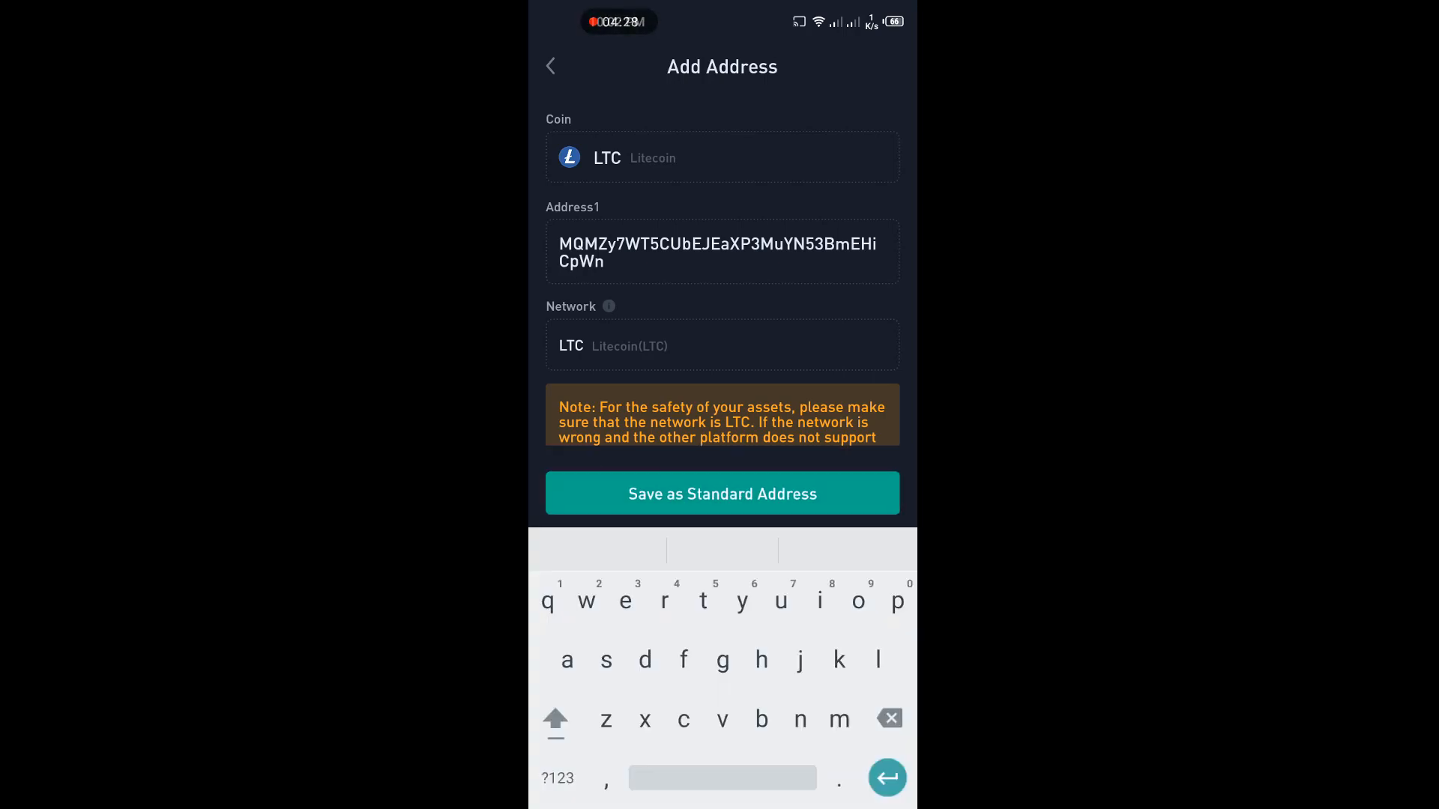
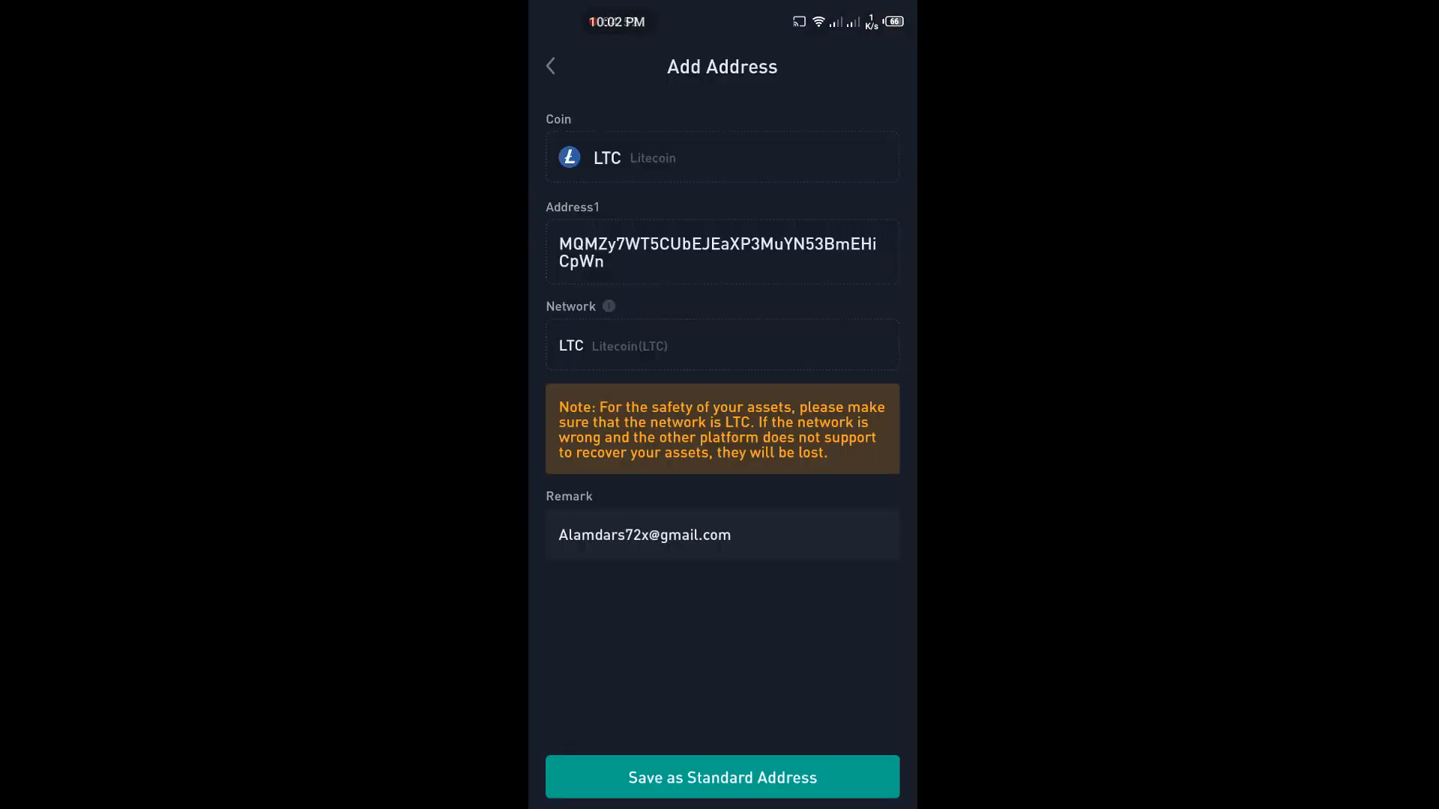
left_click(723, 778)
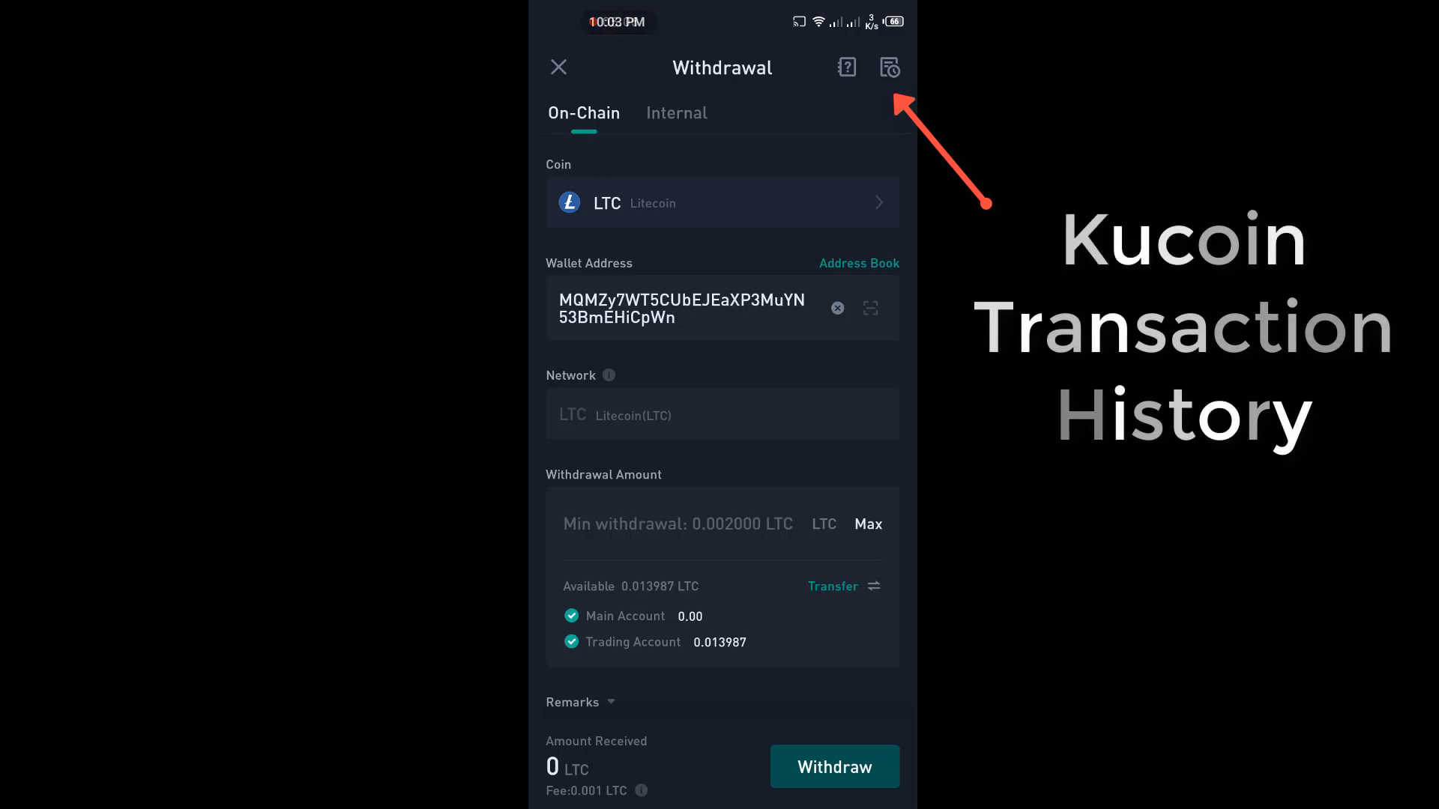
- View the Withdrawal history tab showing the 0.08452 LTC withdrawal in progress
left_click(887, 67)
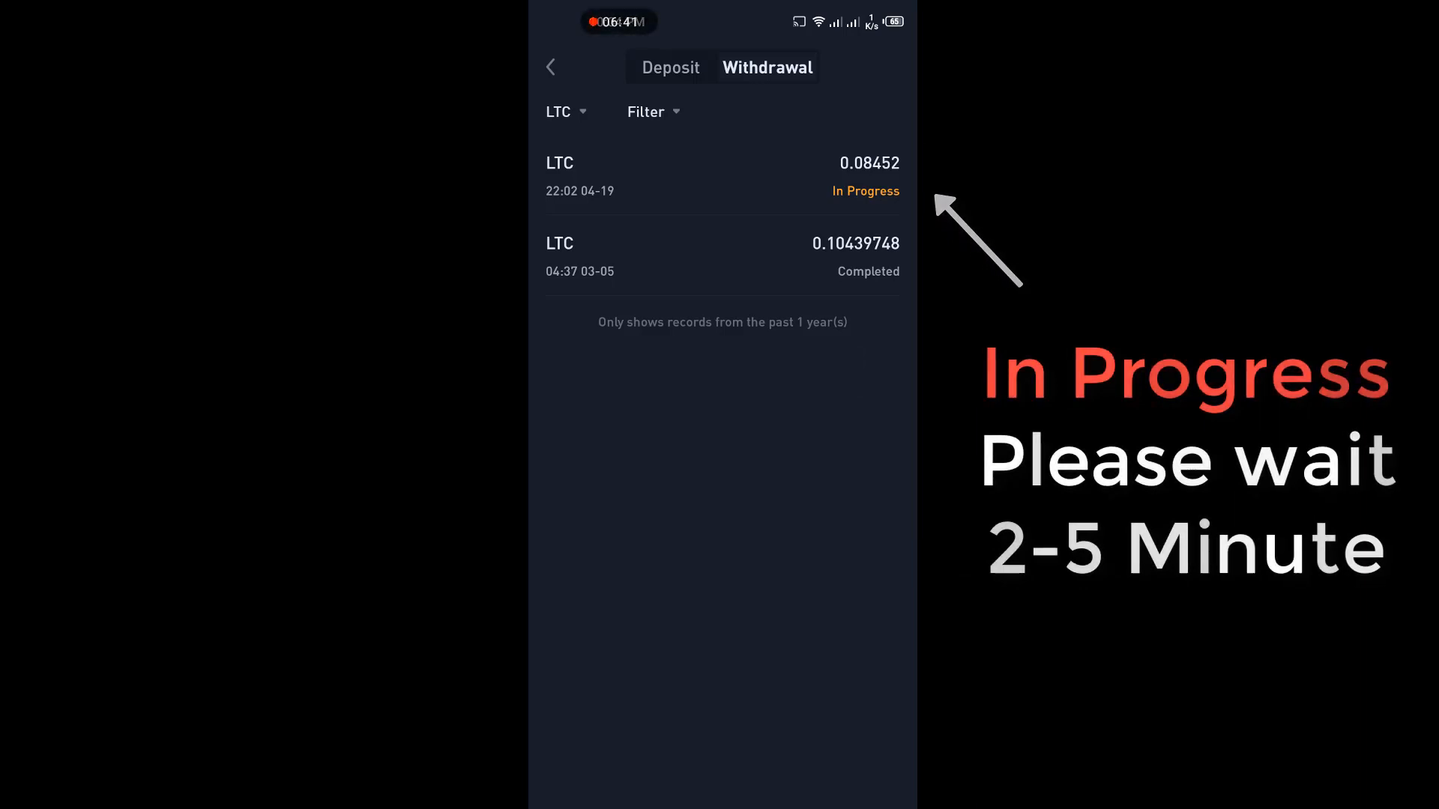
left_click(722, 177)
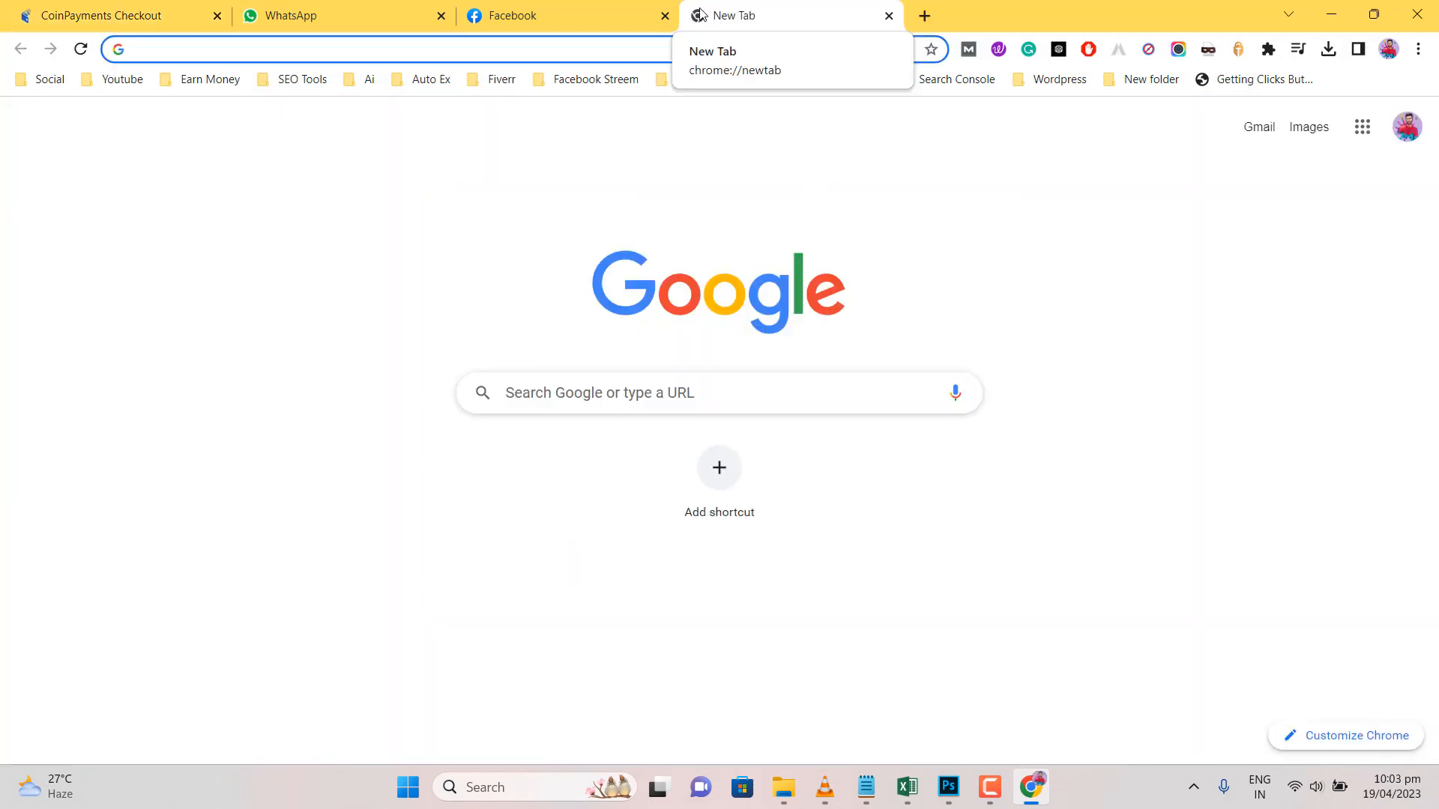
- Go to gmail.com, read the CoinPayments New Payment Submitted email and follow its payment status link
type("gmail.com")
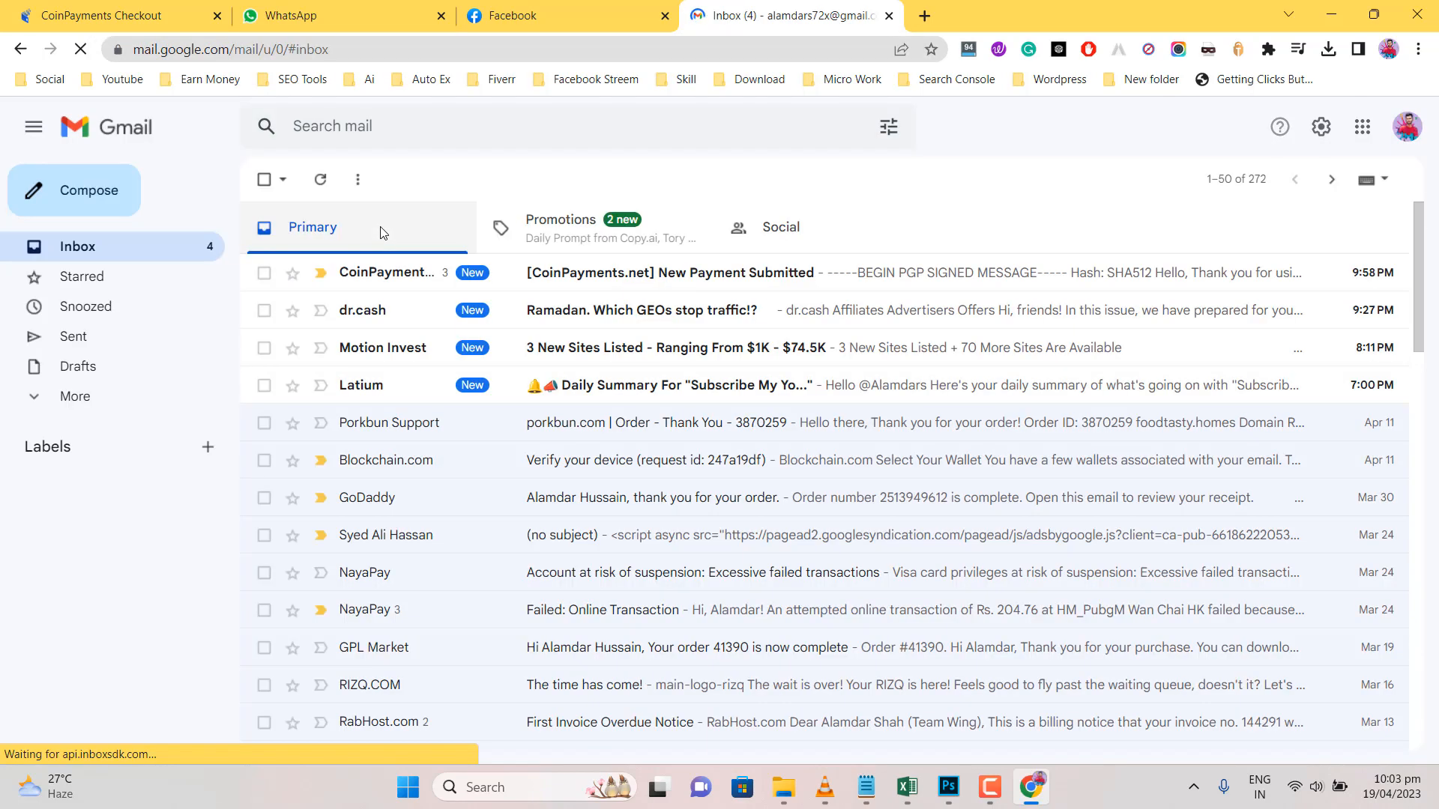
left_click(670, 273)
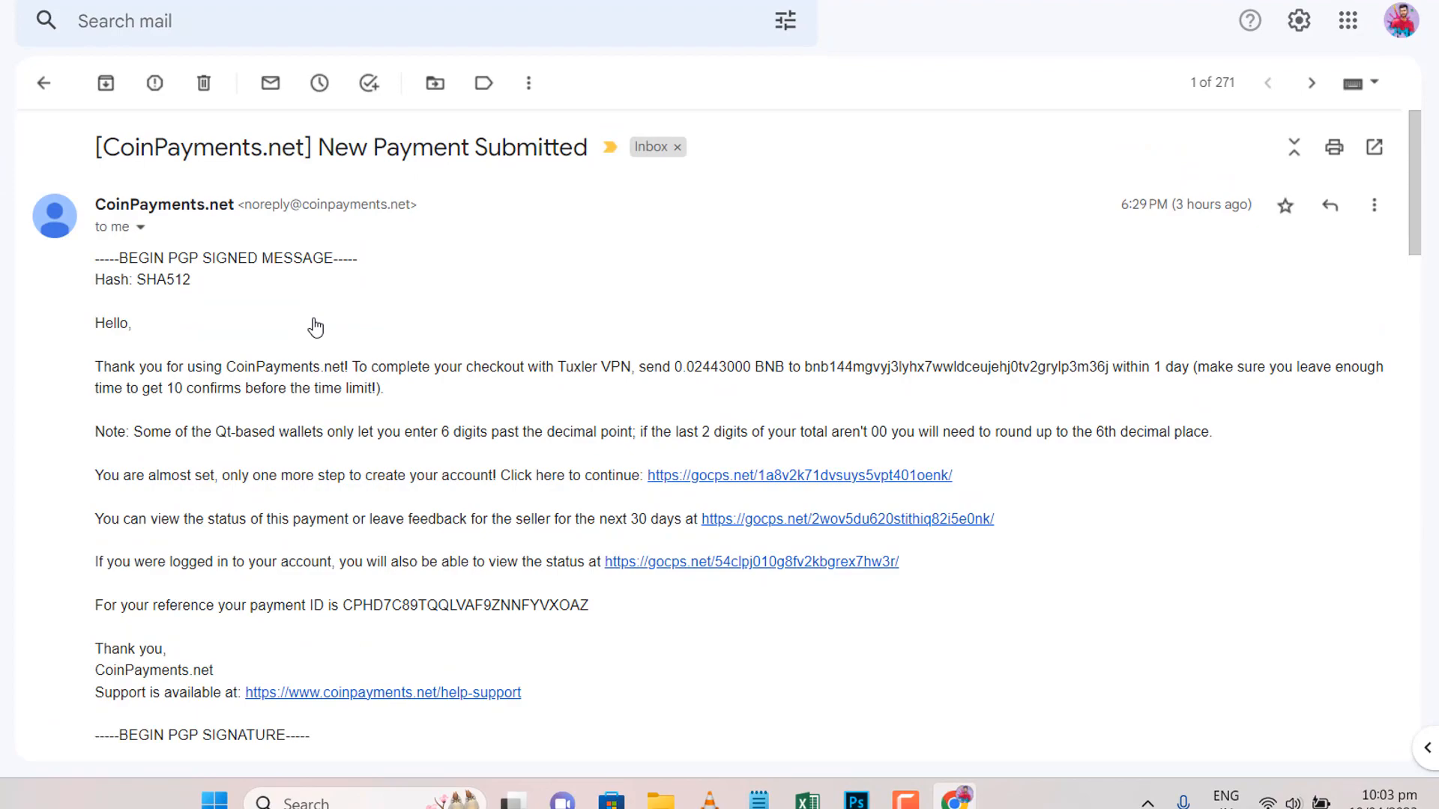
left_click(202, 83)
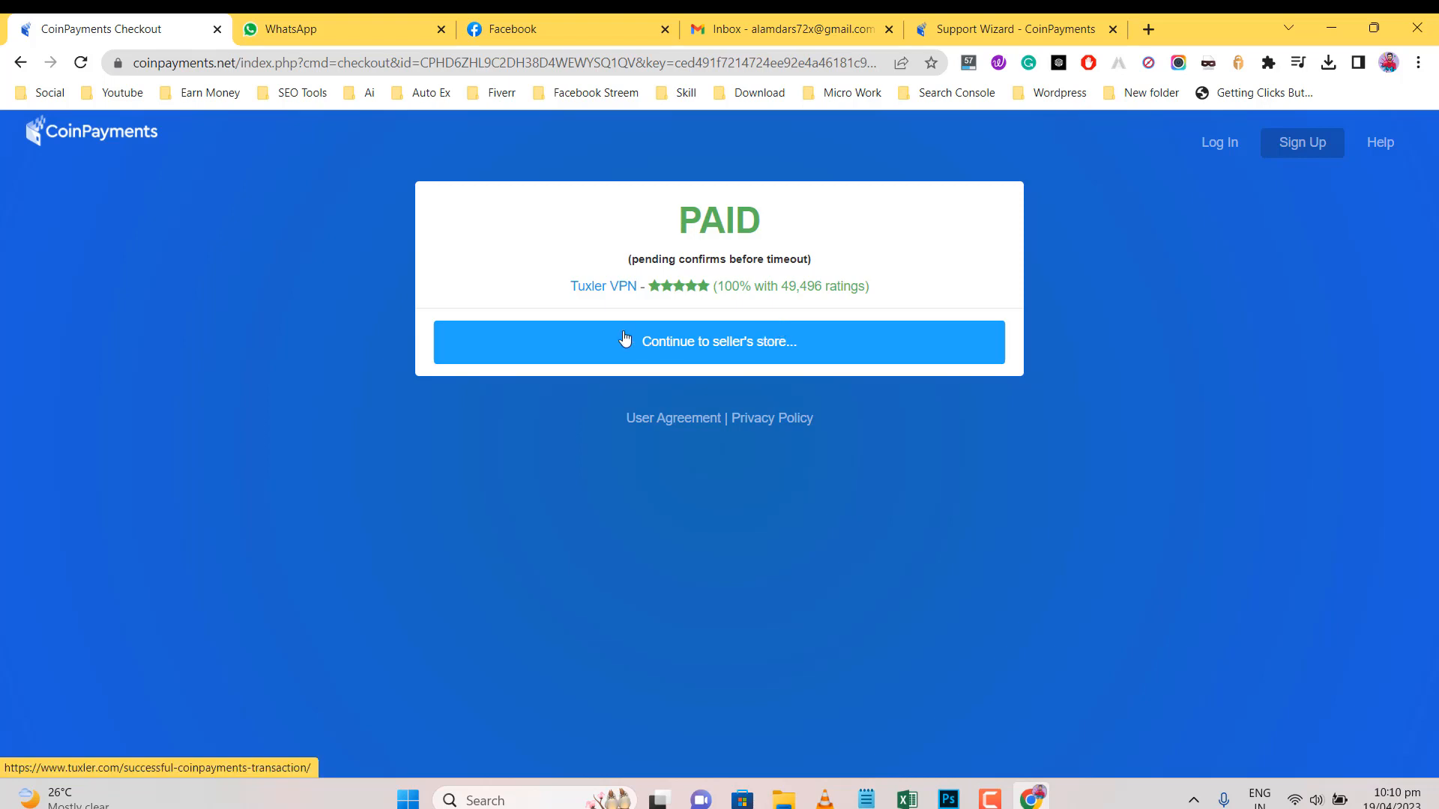
- Continue to the seller's store, reaching Tuxler's thank-you page asking to check email for credentials
left_click(718, 342)
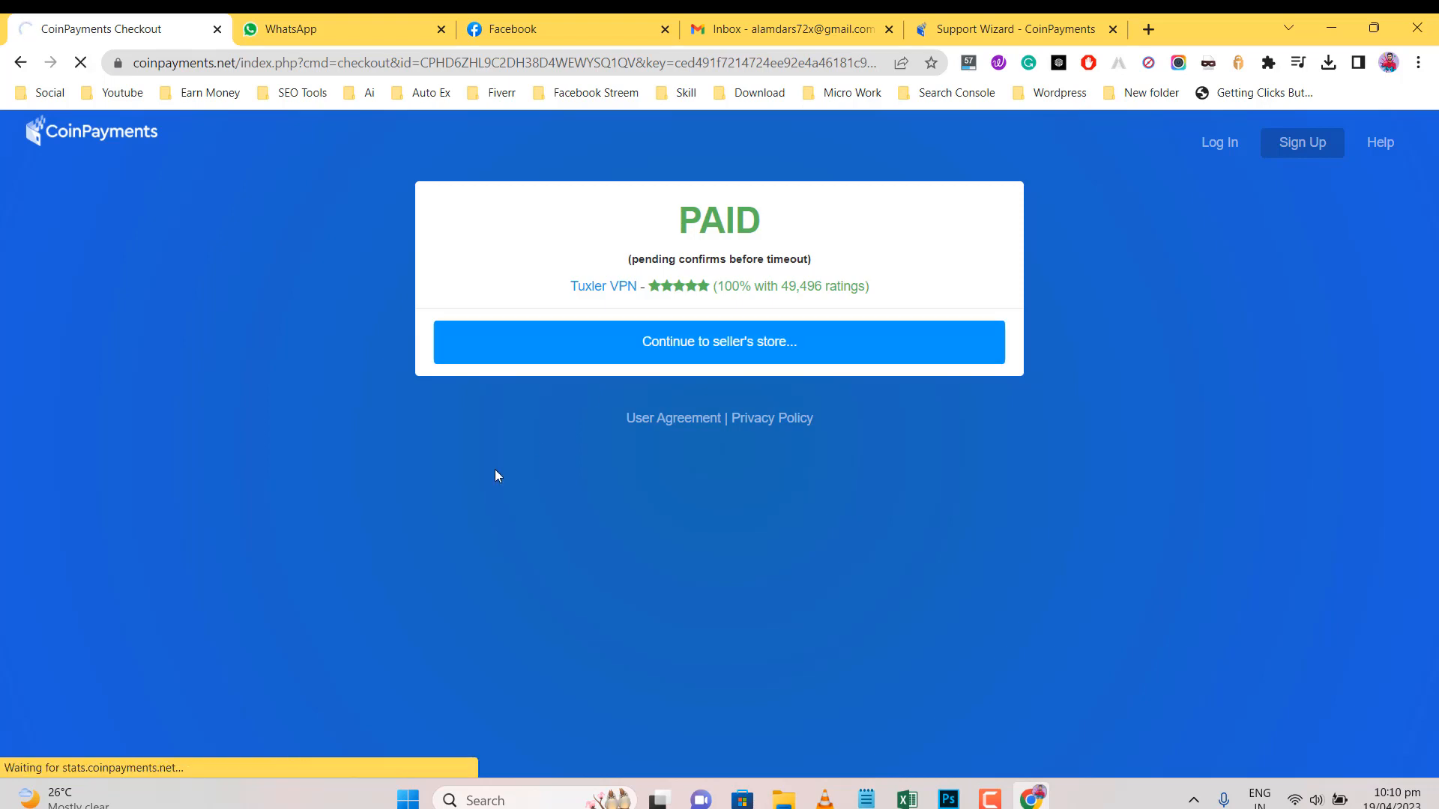
left_click(718, 341)
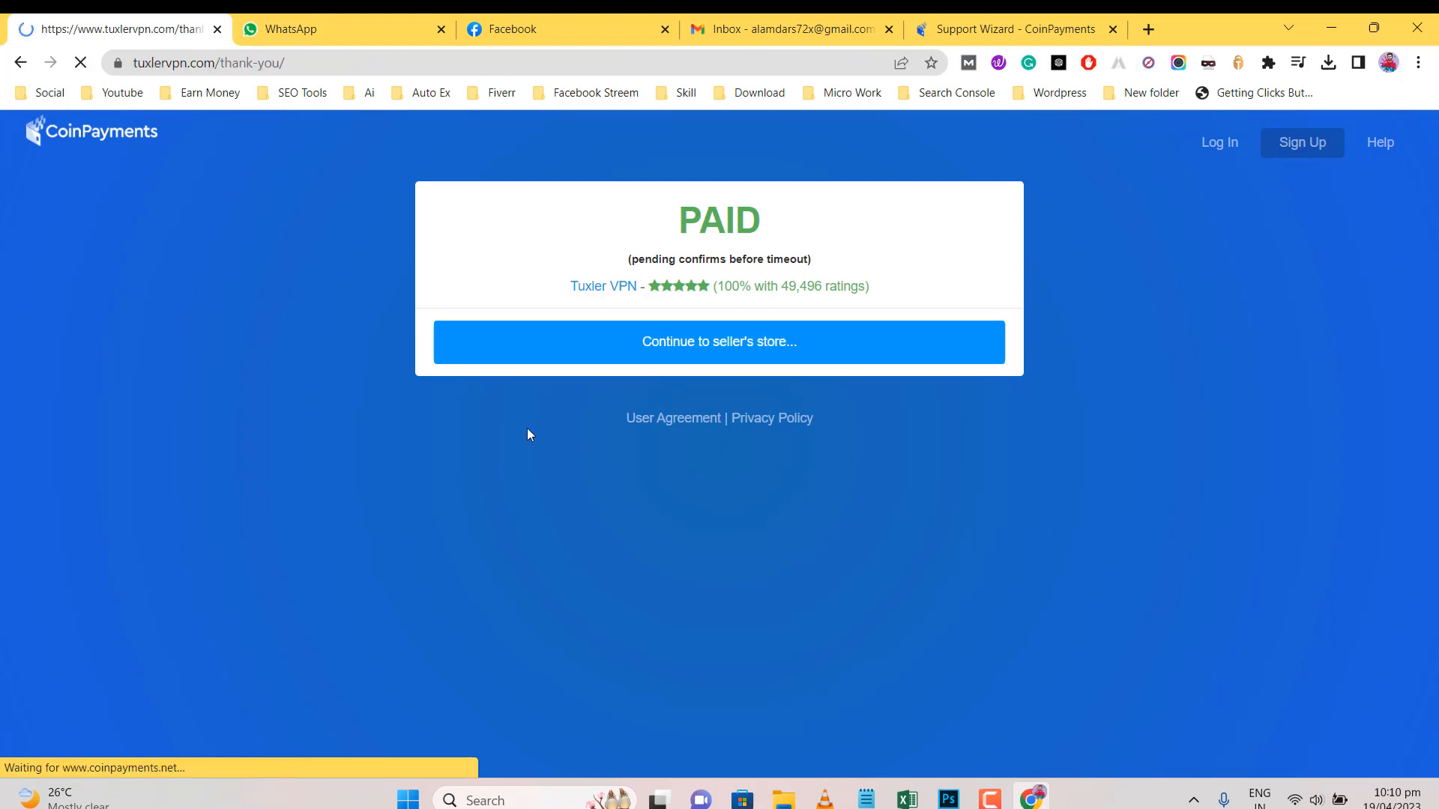
left_click(718, 342)
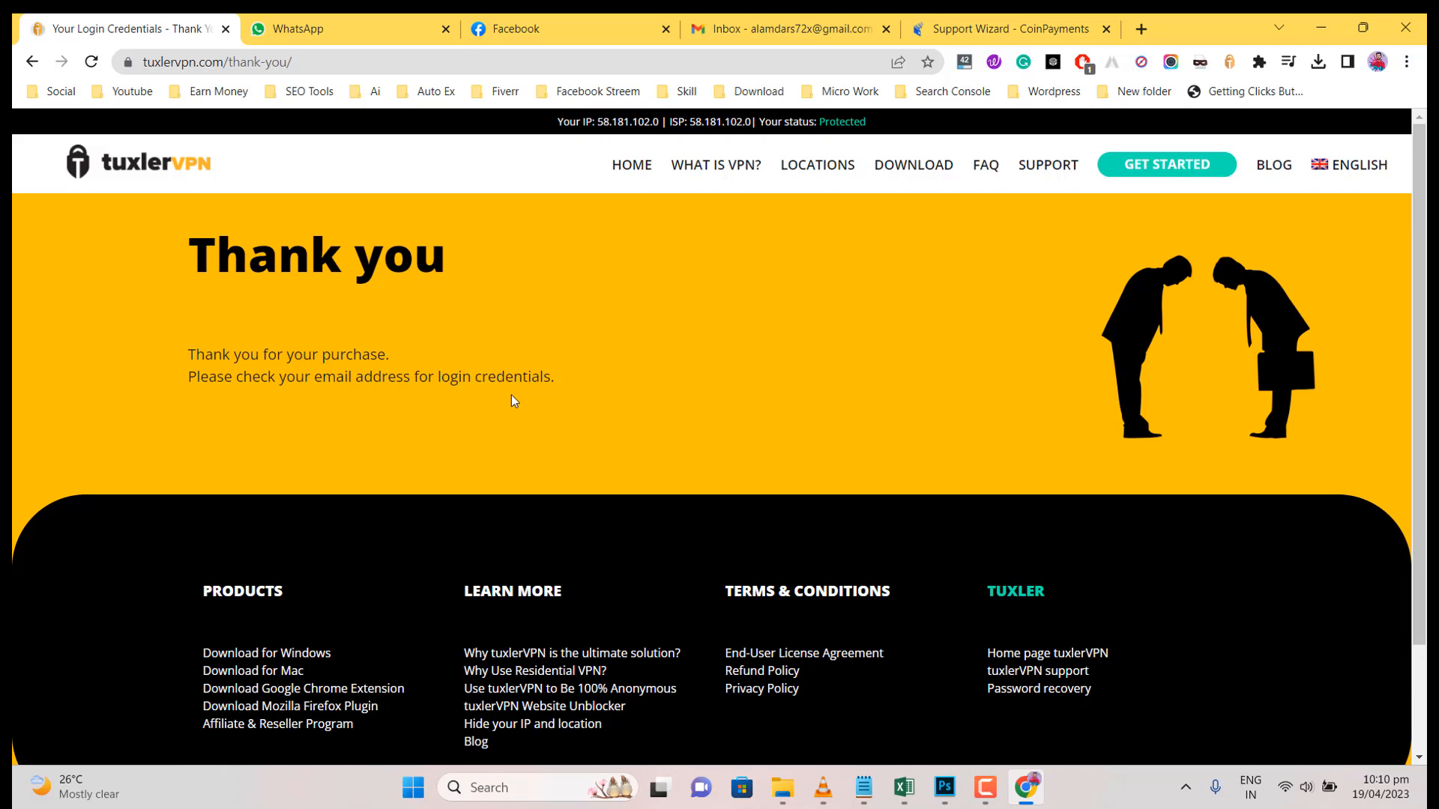
mouse_move(528, 402)
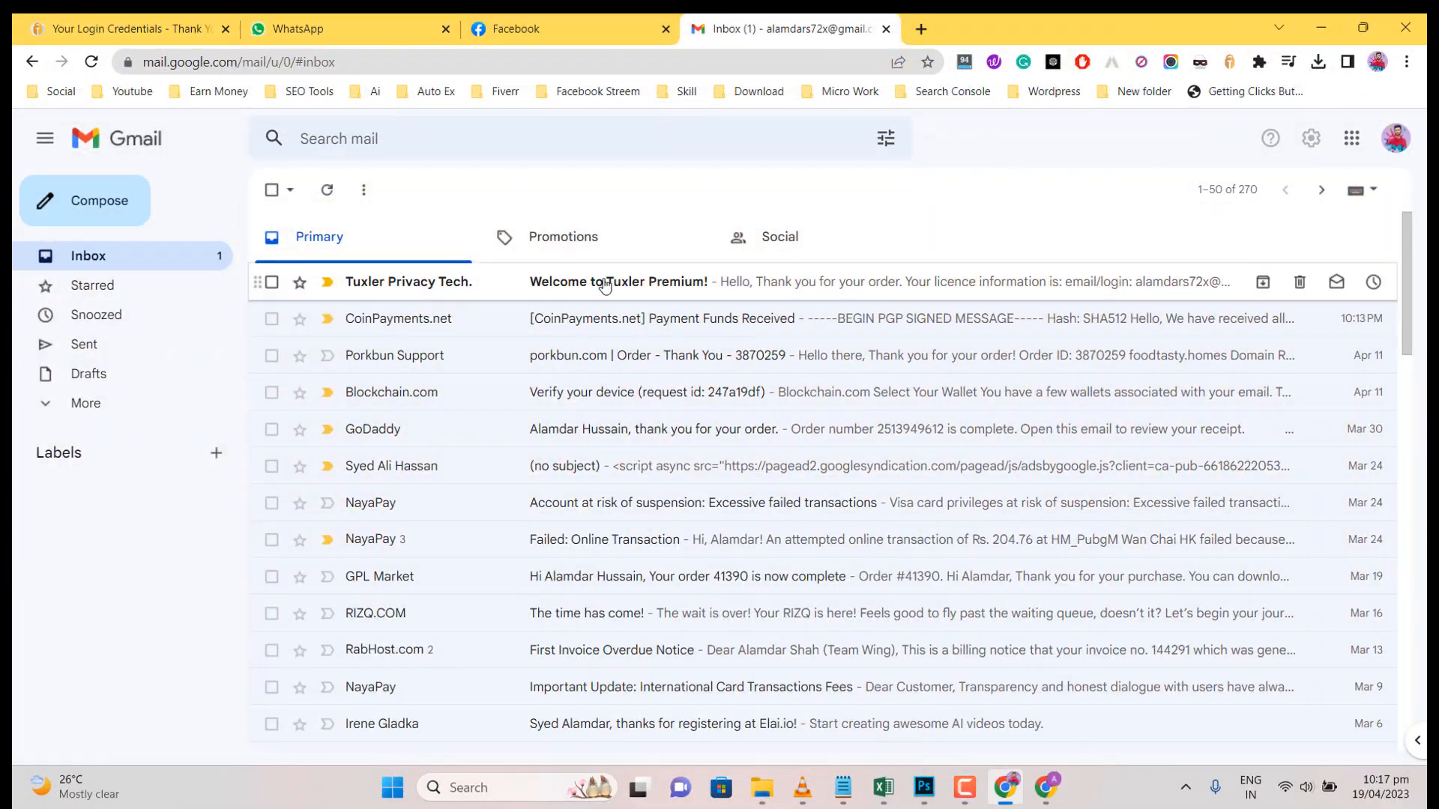
- Read the Welcome to Tuxler Premium email and select the premium password it contains
left_click(619, 282)
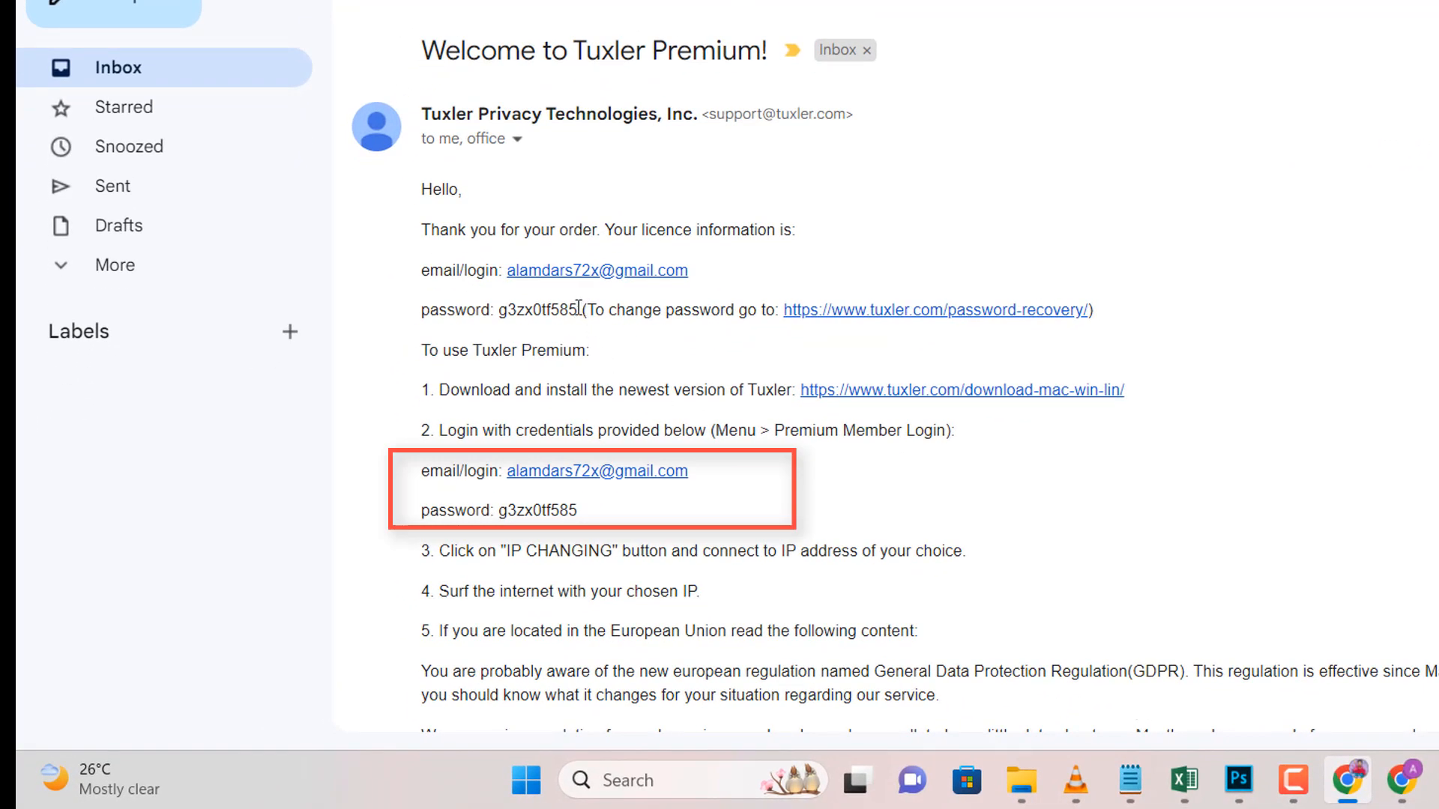
double_click(543, 309)
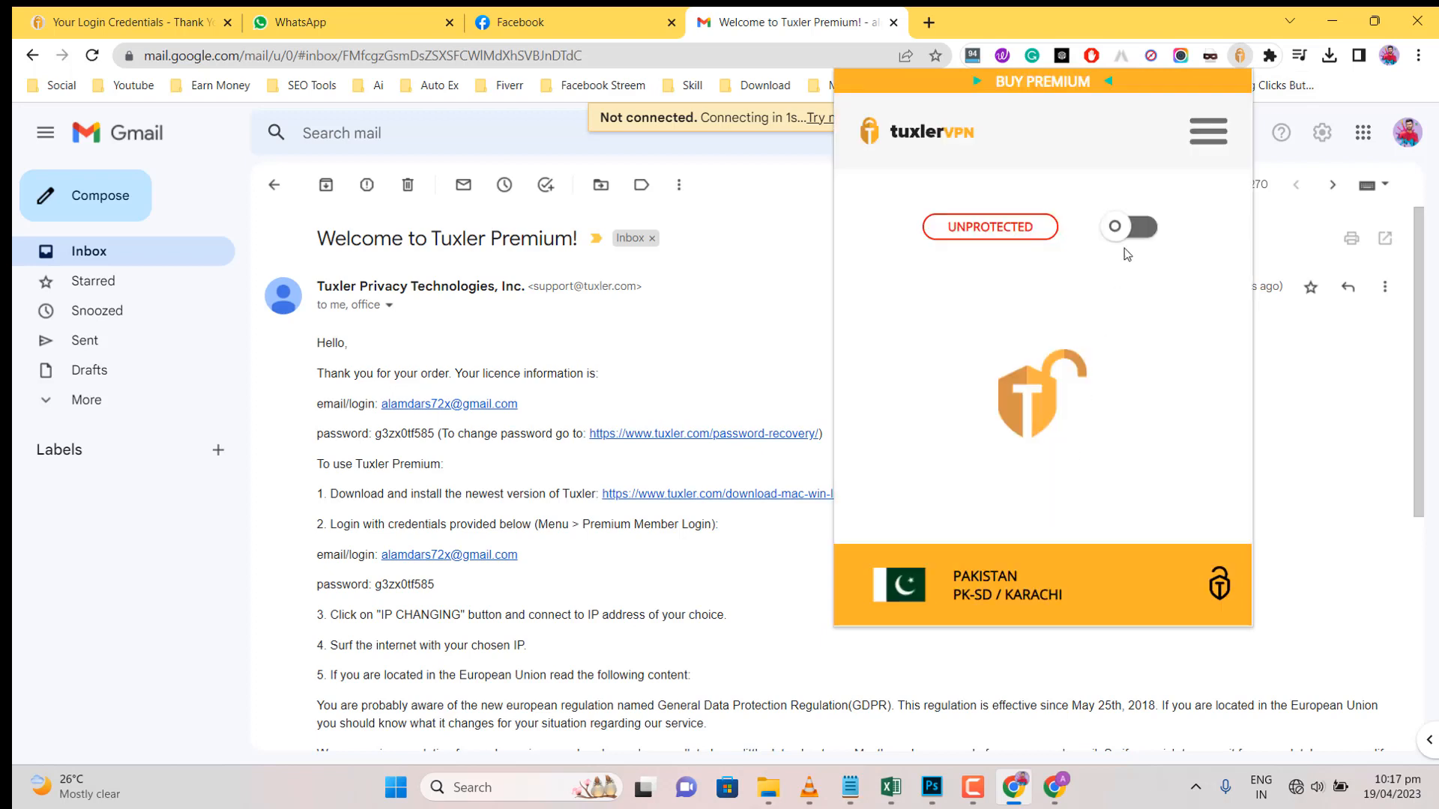
left_click(1207, 132)
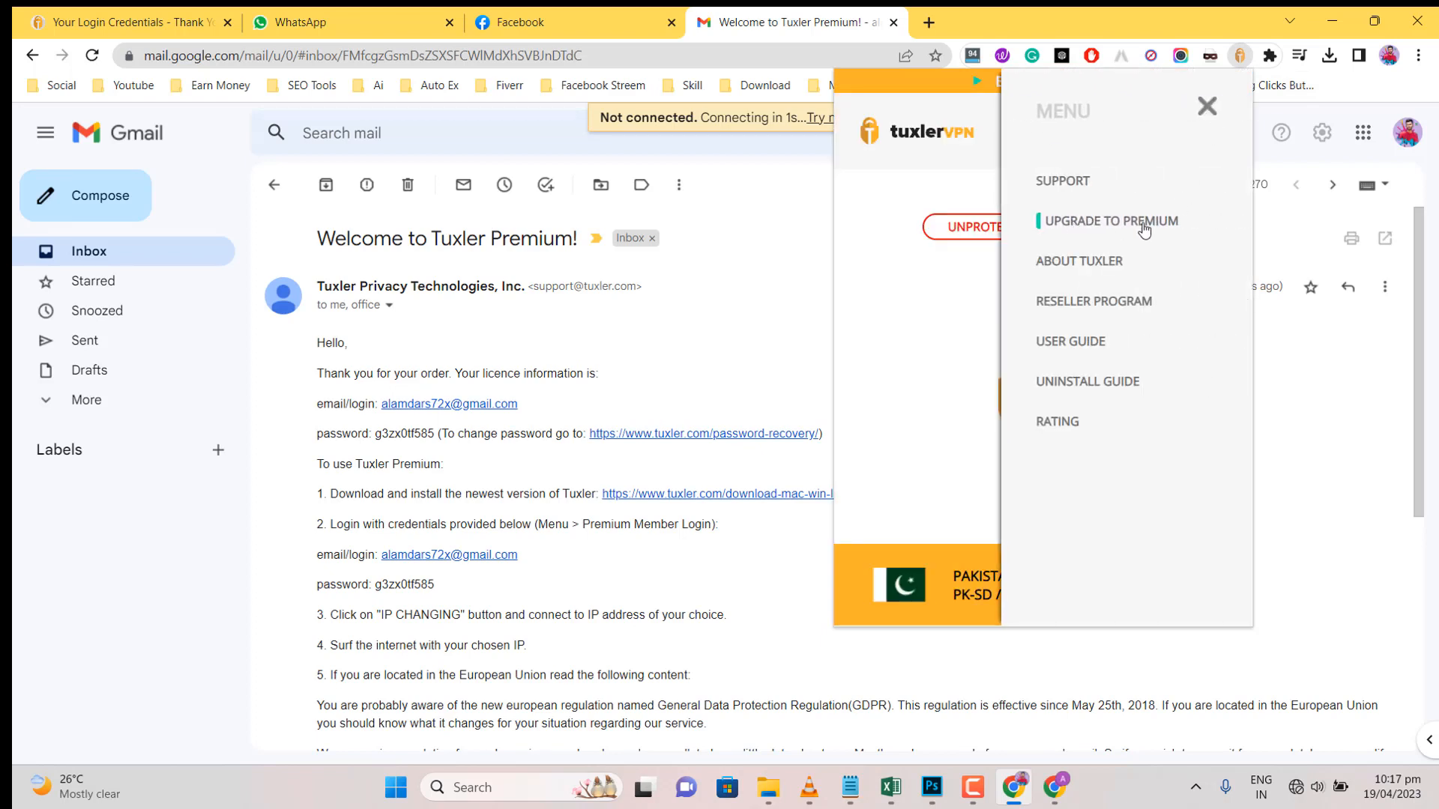
left_click(1113, 221)
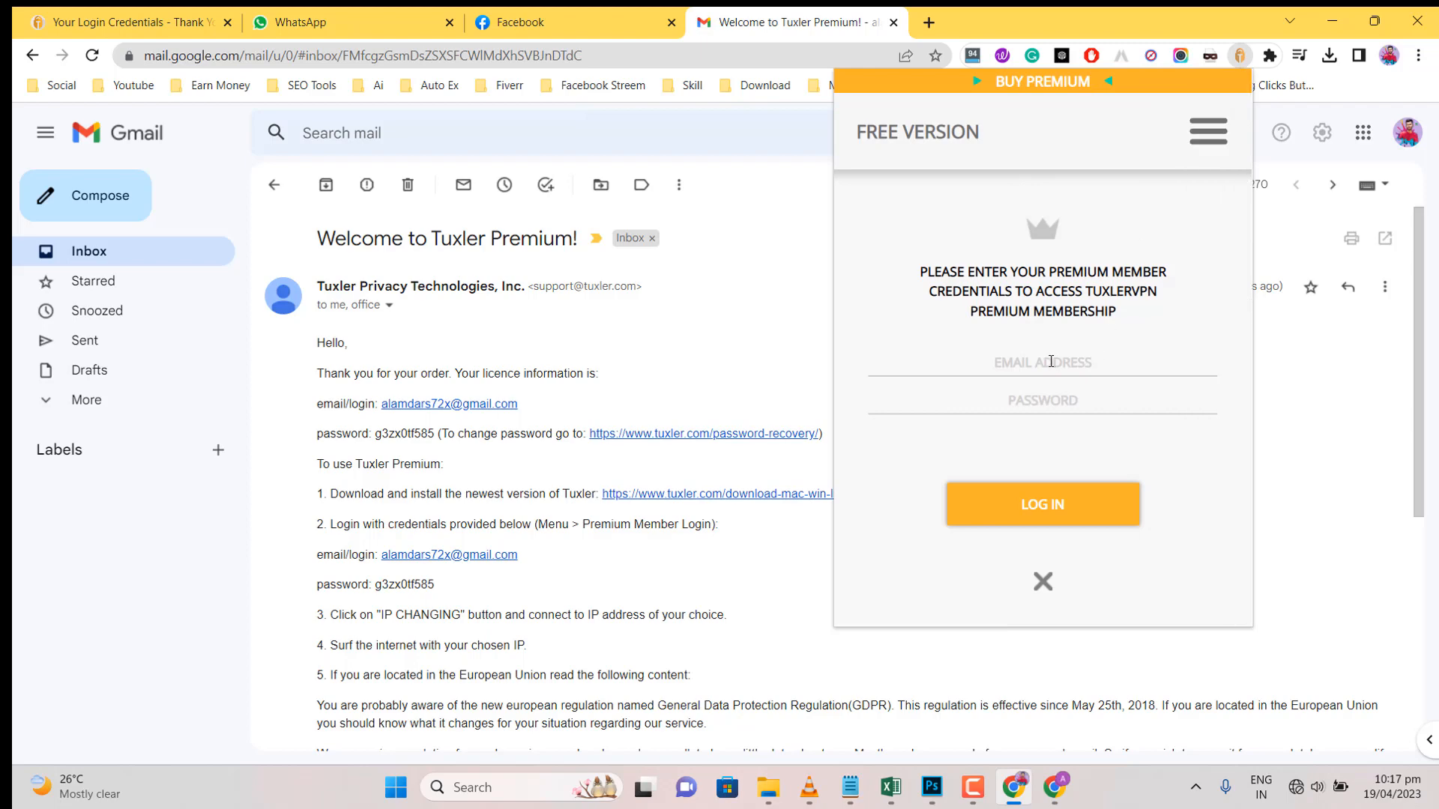
mouse_move(848, 787)
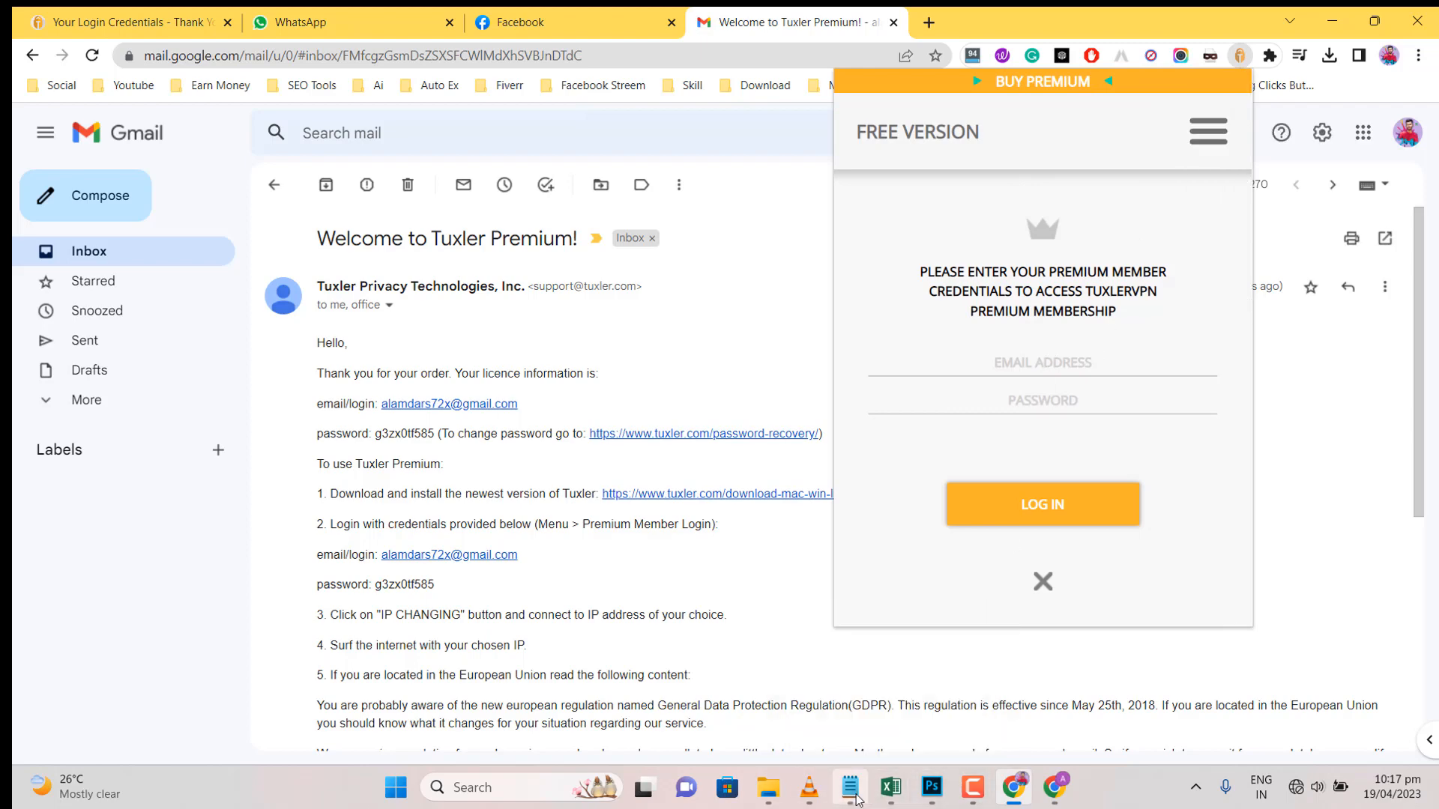
left_click(849, 787)
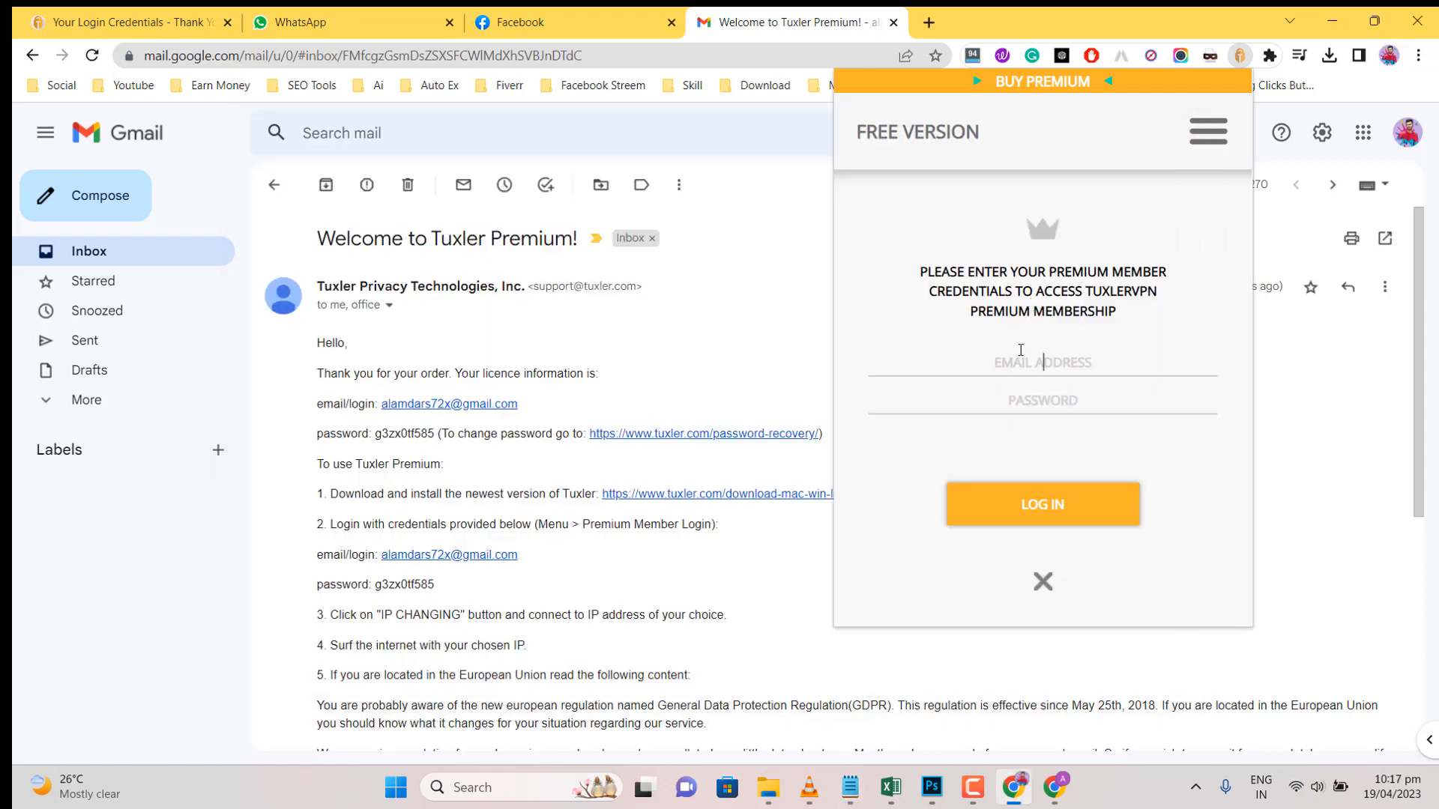
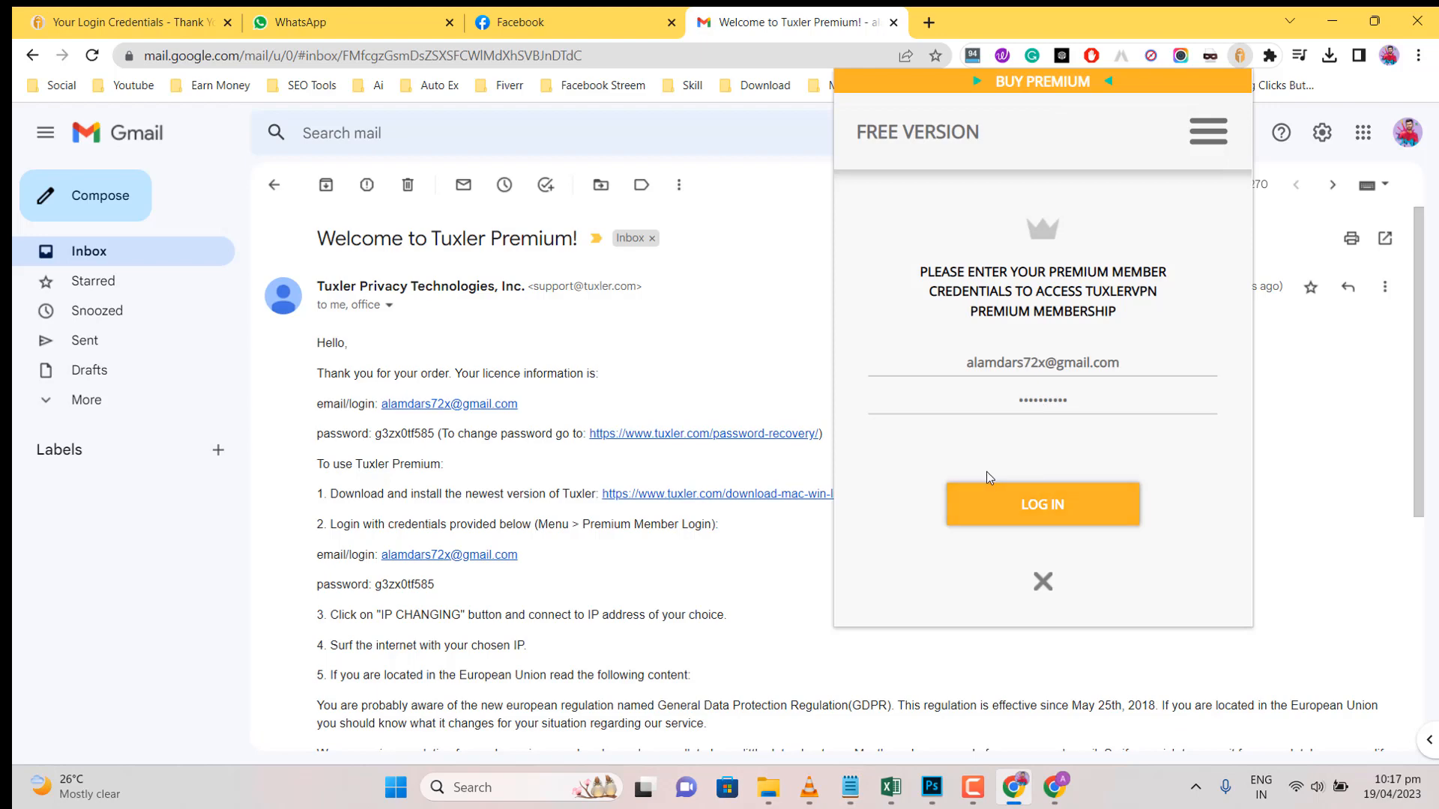
left_click(1042, 504)
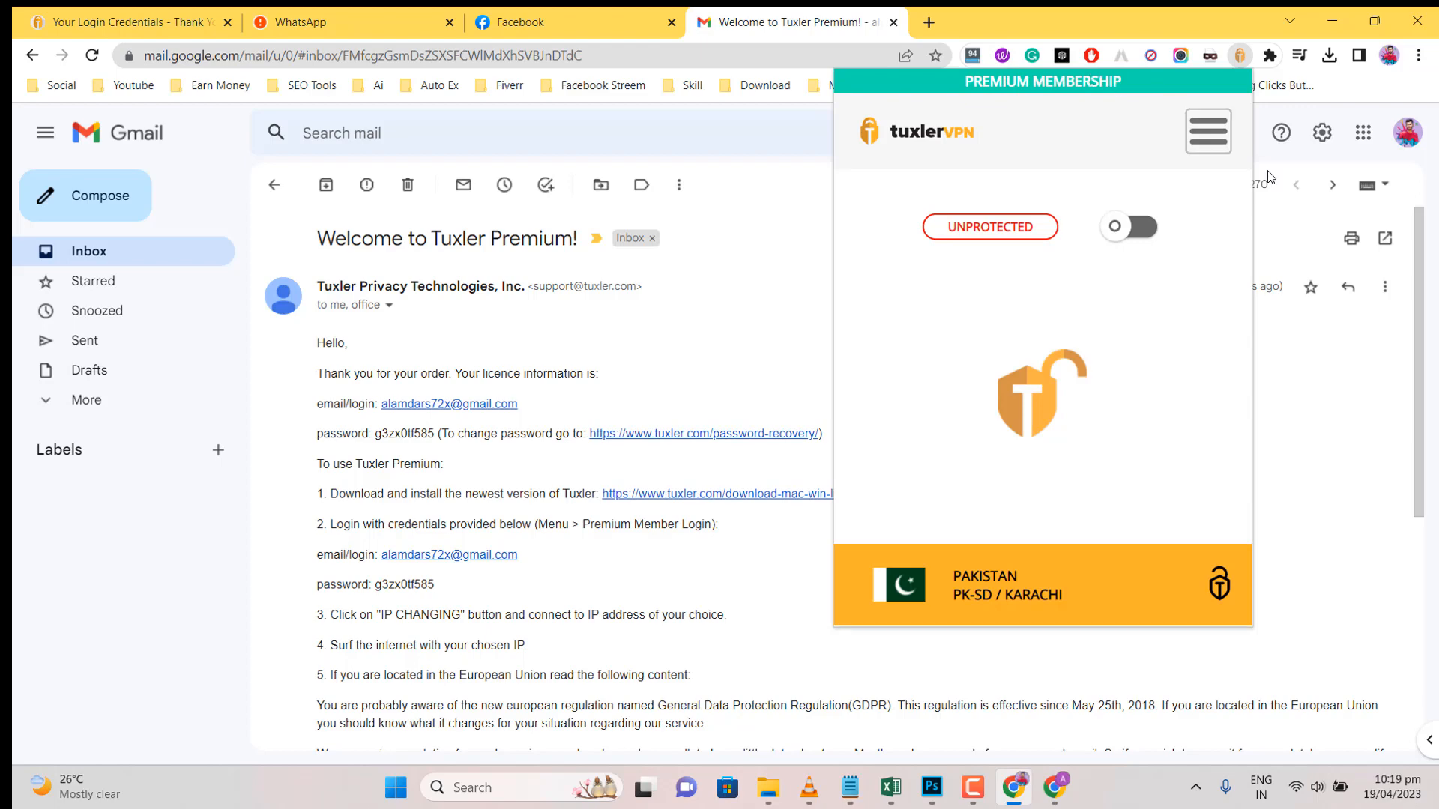
left_click(1239, 56)
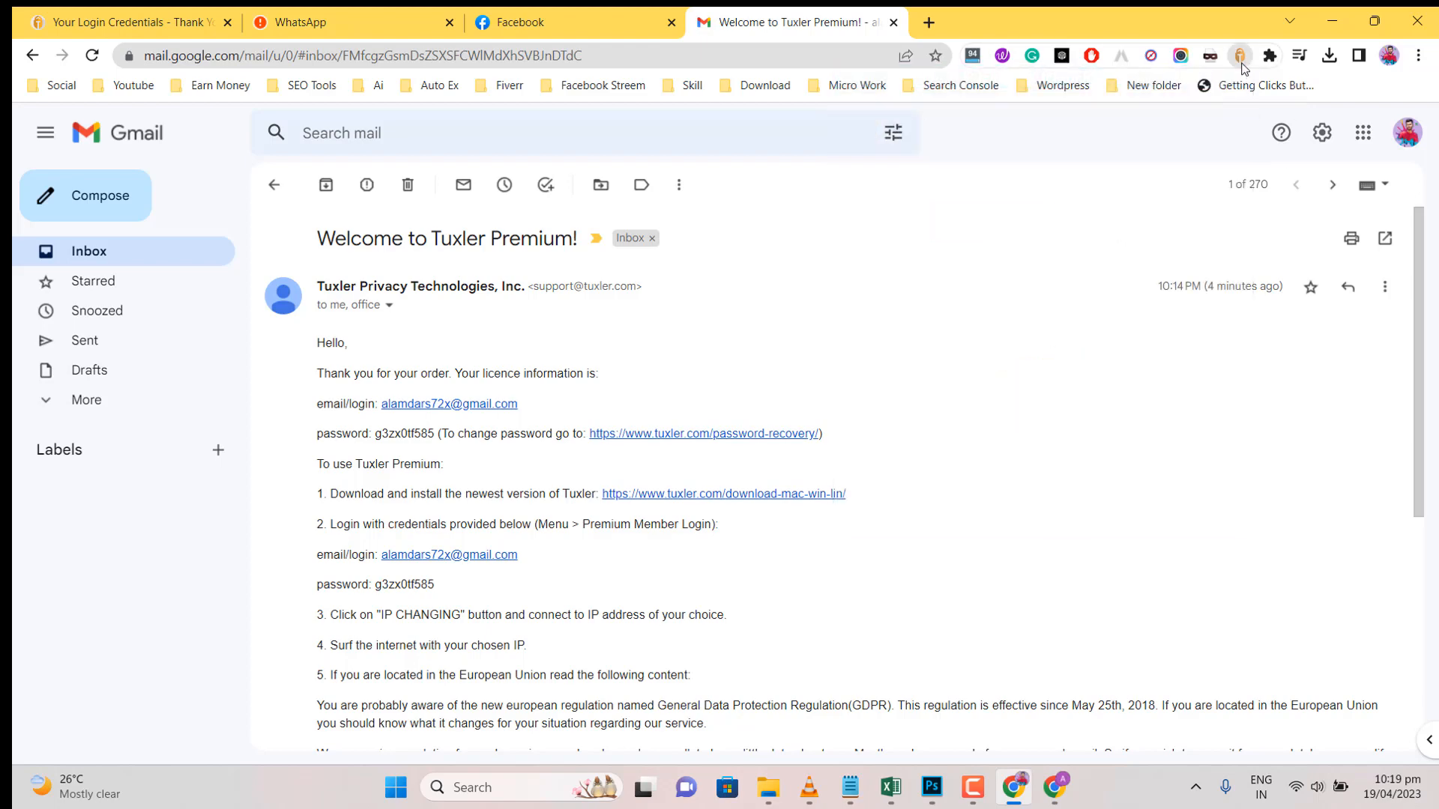
left_click(1240, 55)
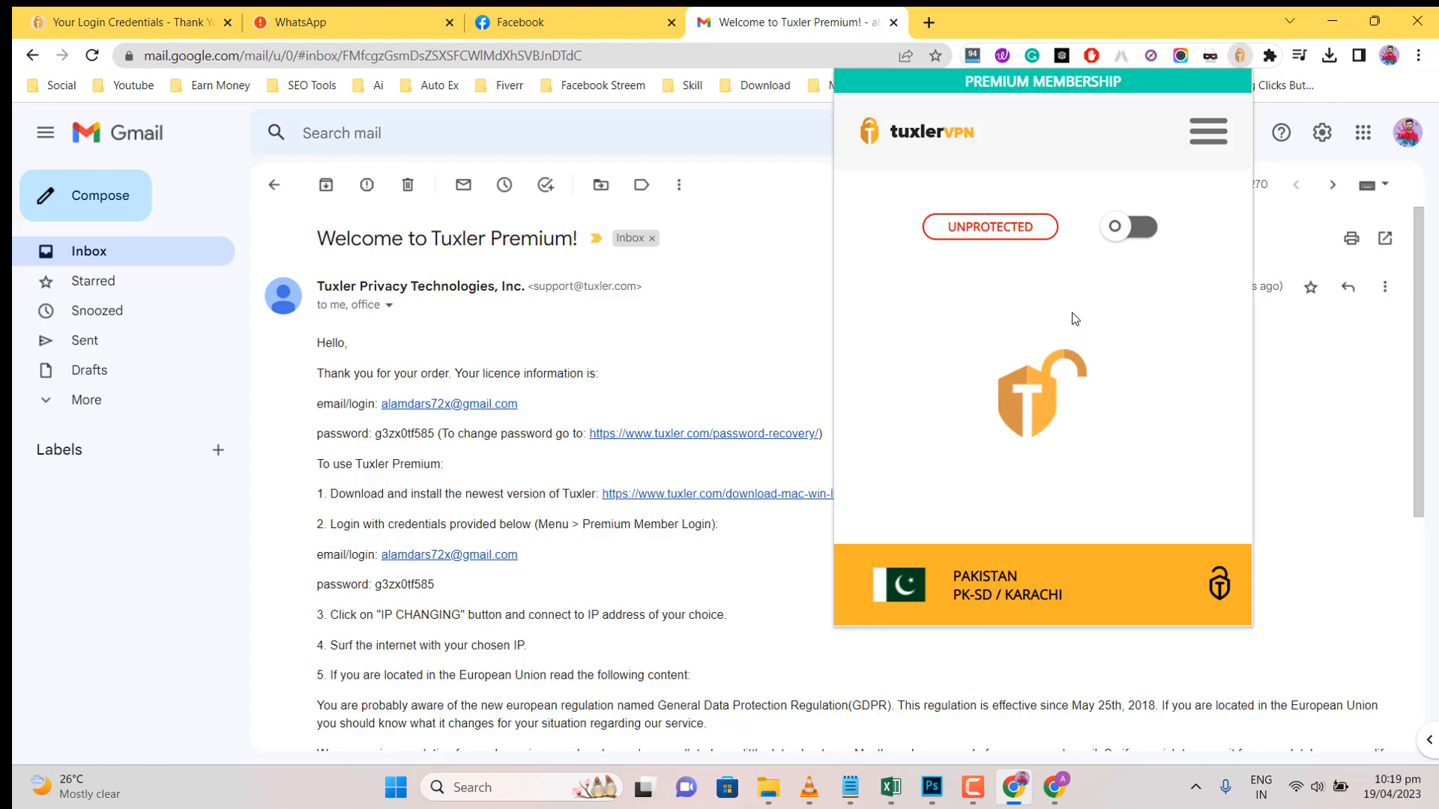
mouse_move(1208, 132)
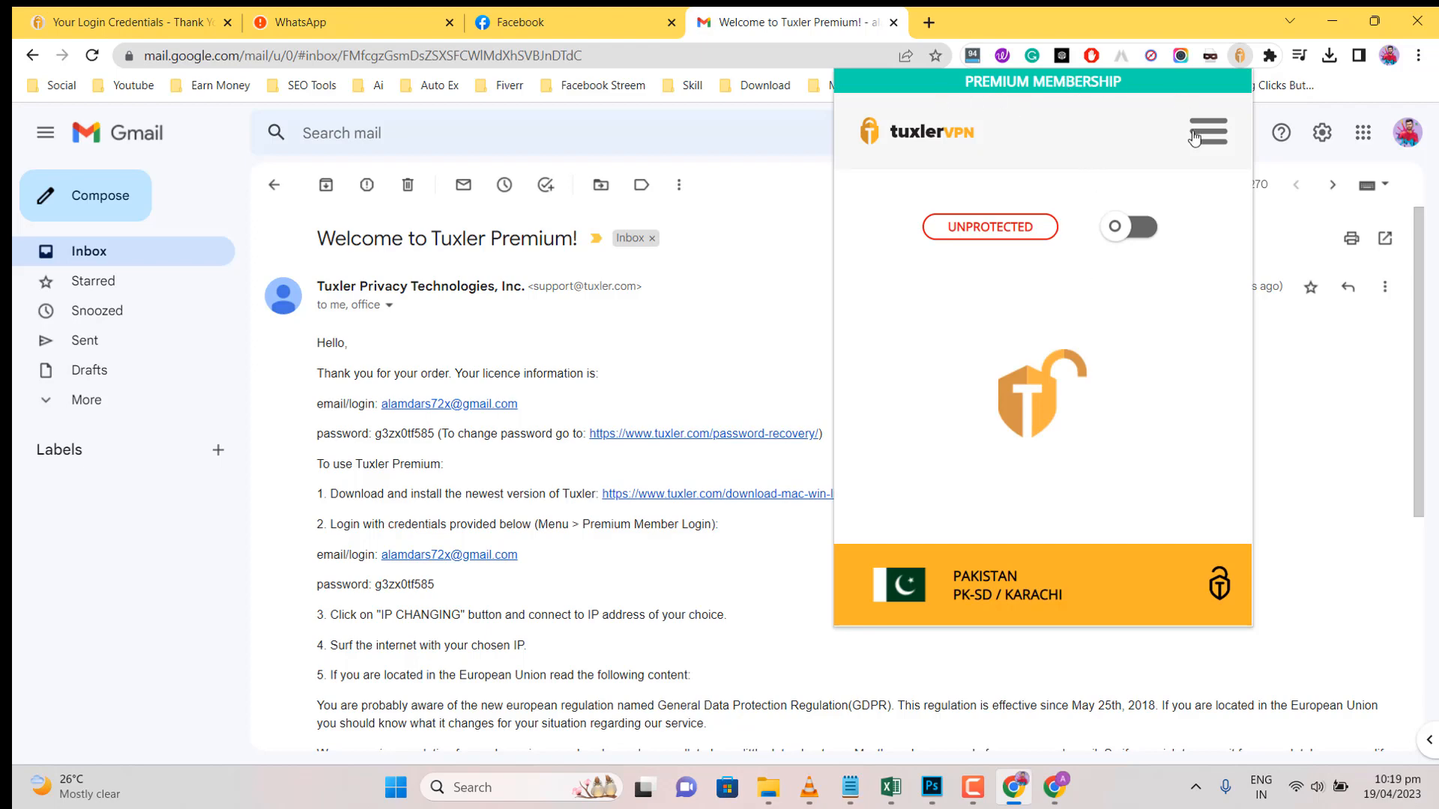
left_click(1207, 132)
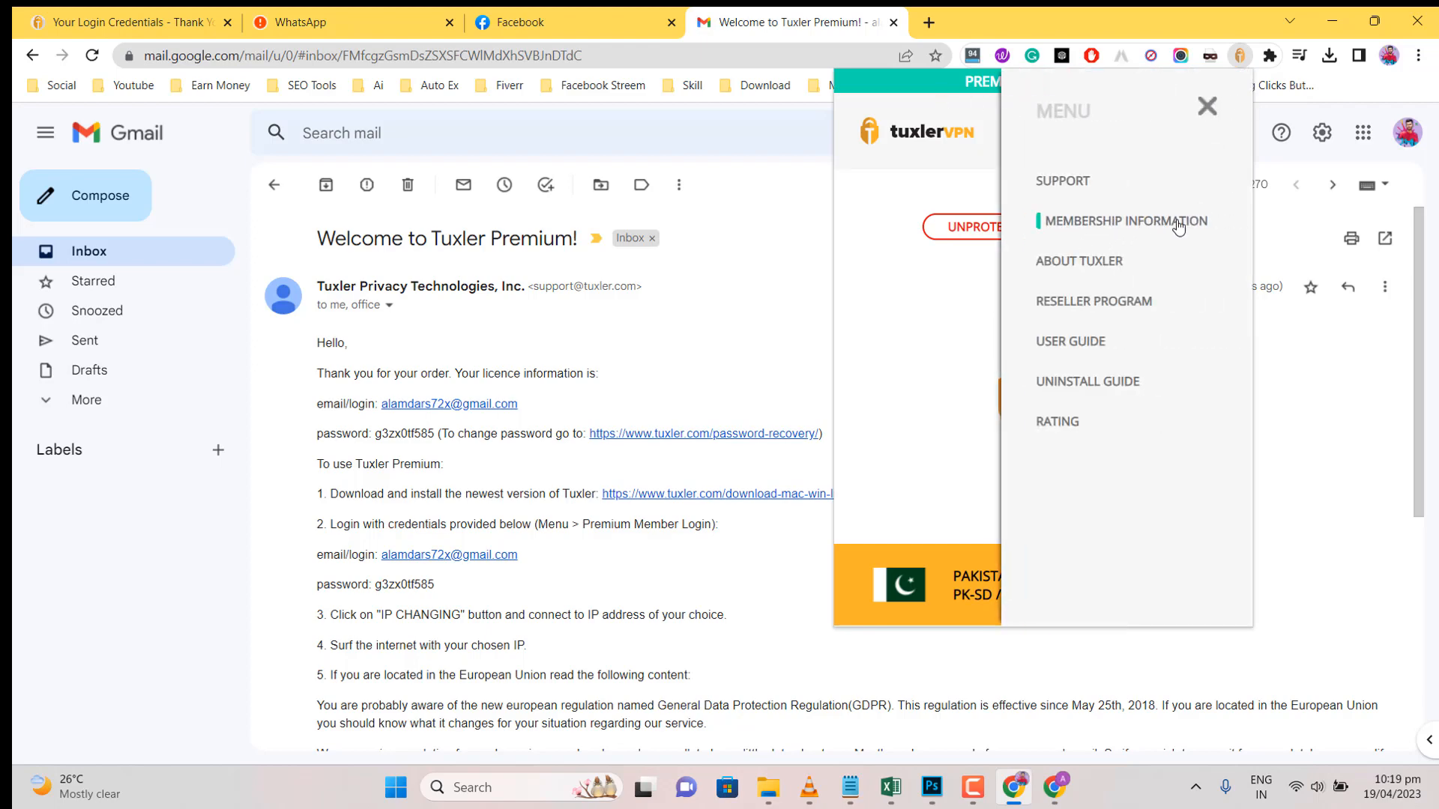
left_click(1127, 221)
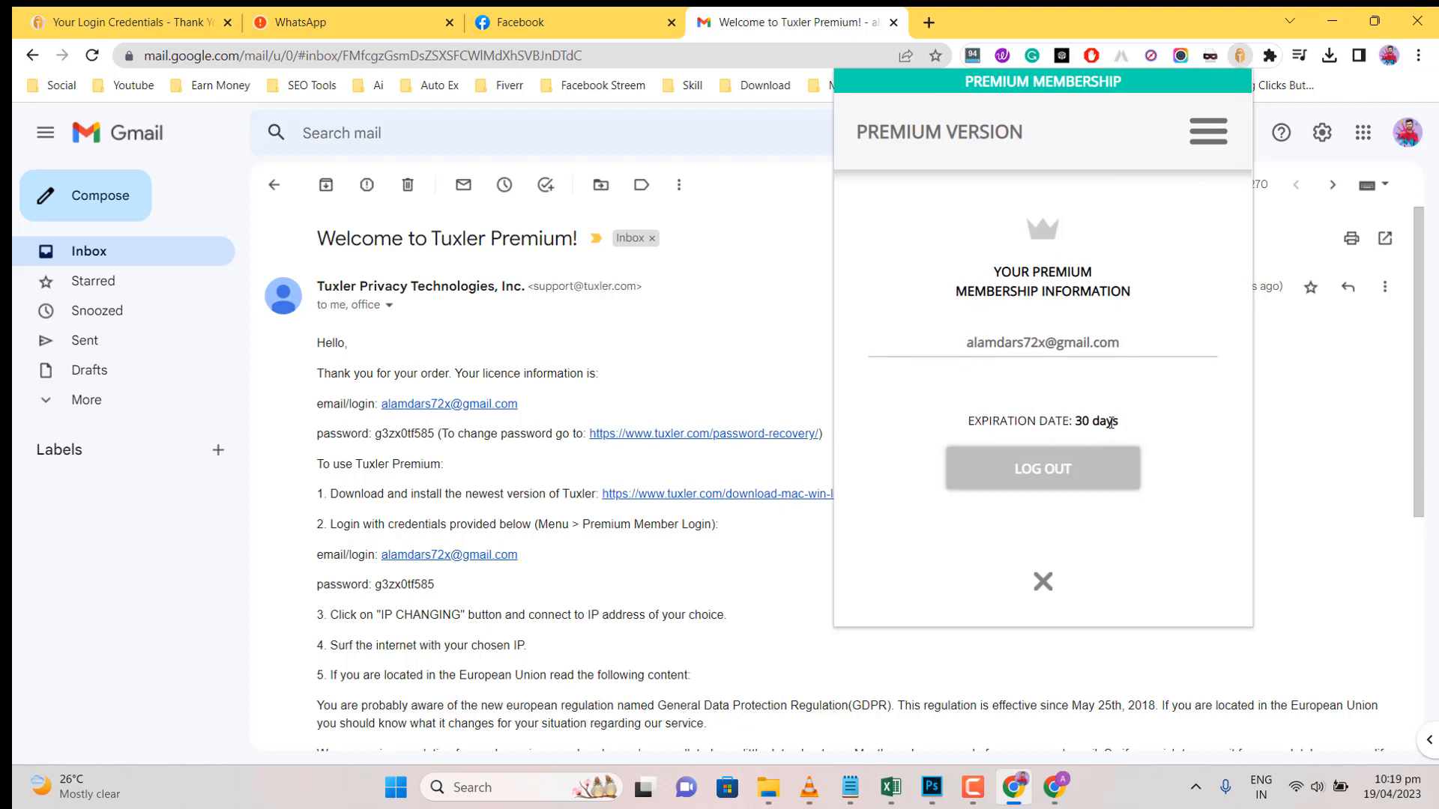
mouse_move(1090, 529)
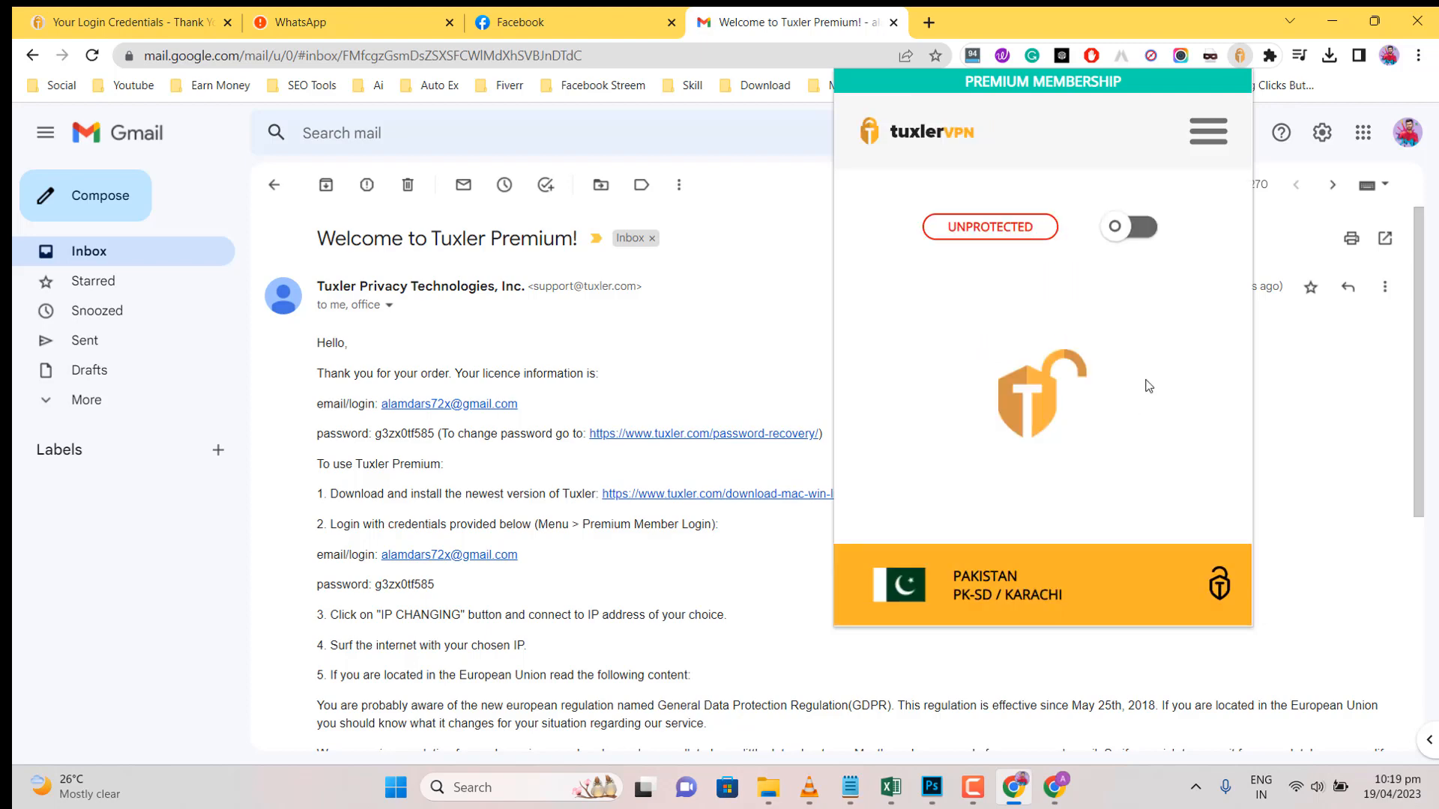
- Switch protection on with Residential IPs and browse the country list for a location
left_click(1131, 226)
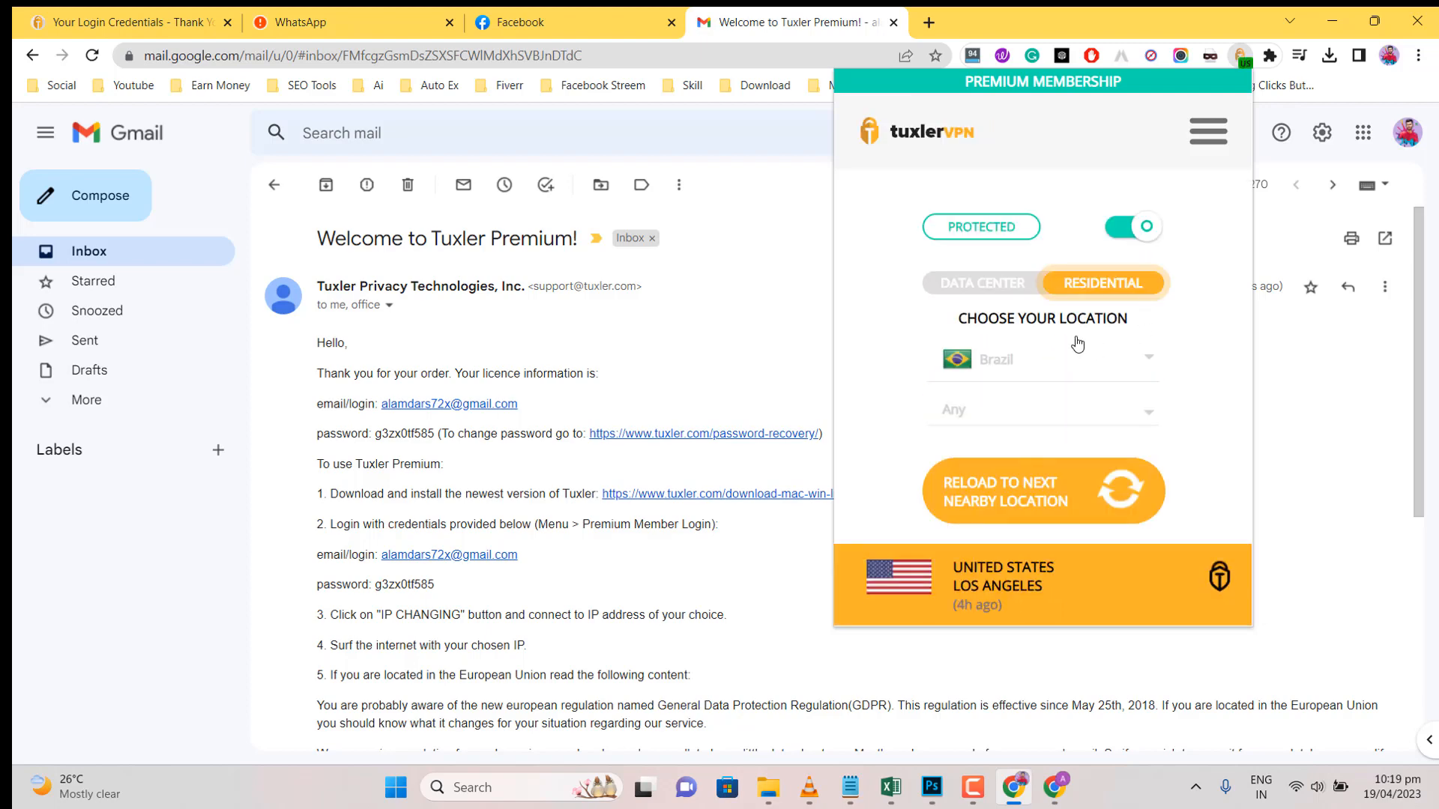
left_click(1042, 358)
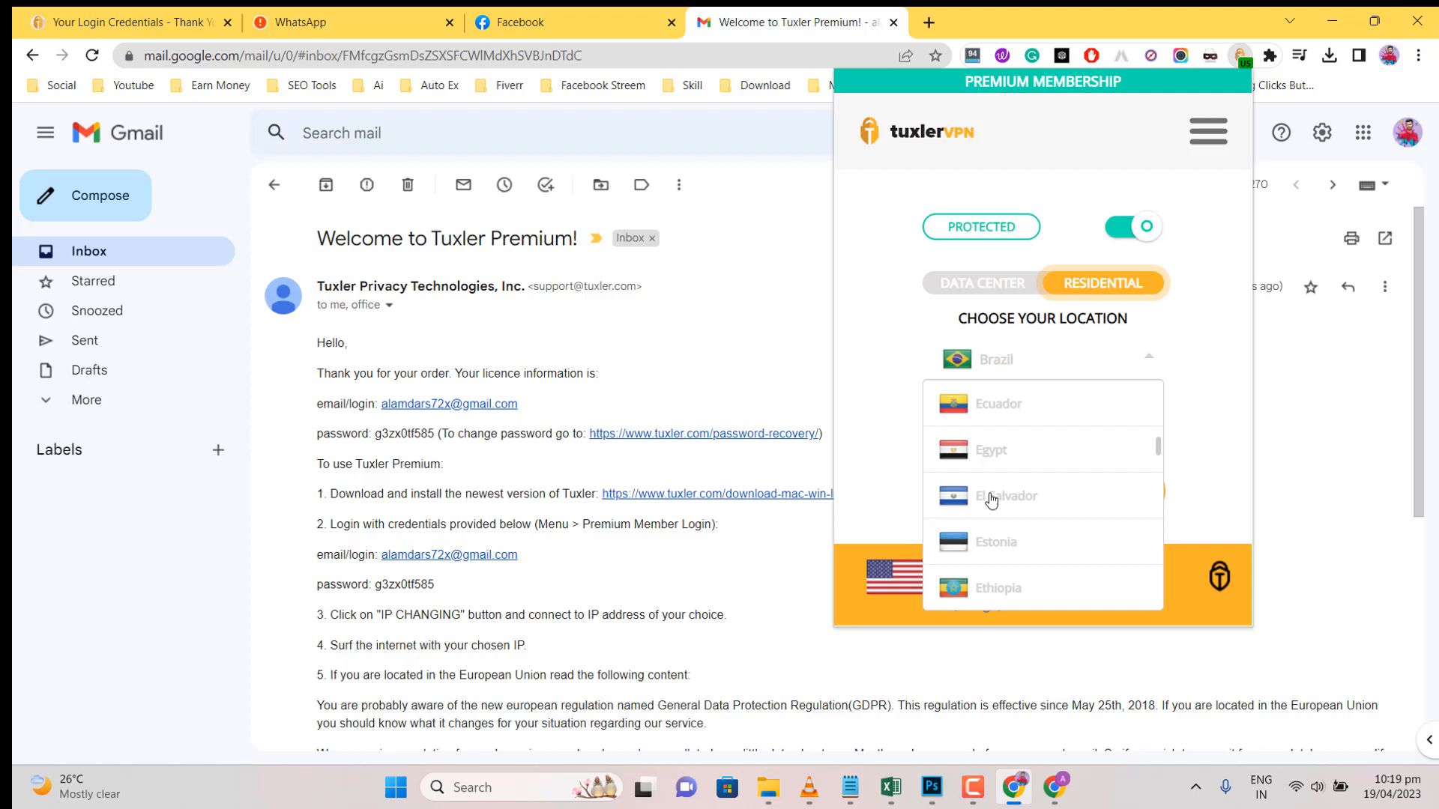
scroll("down", 3)
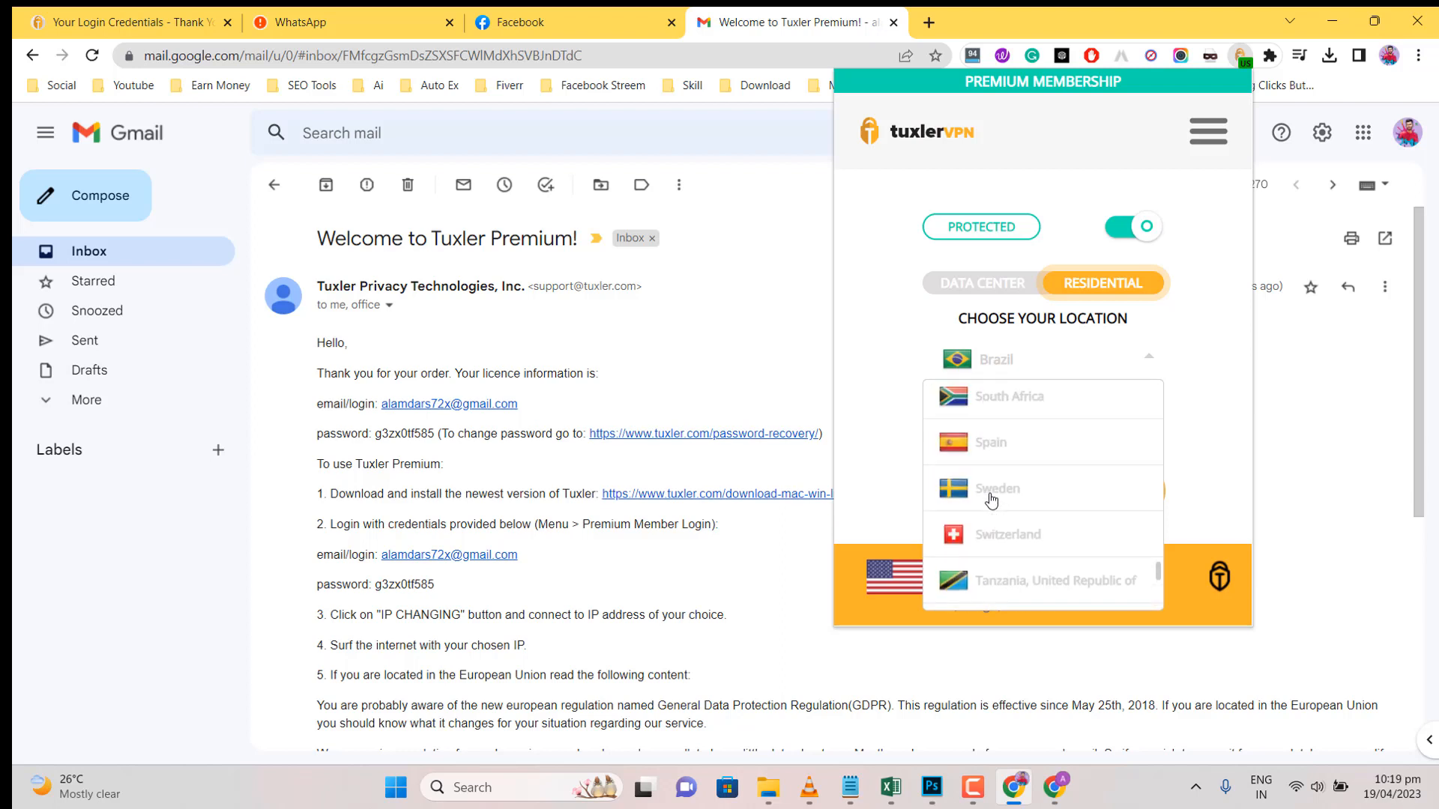
scroll("down", 3)
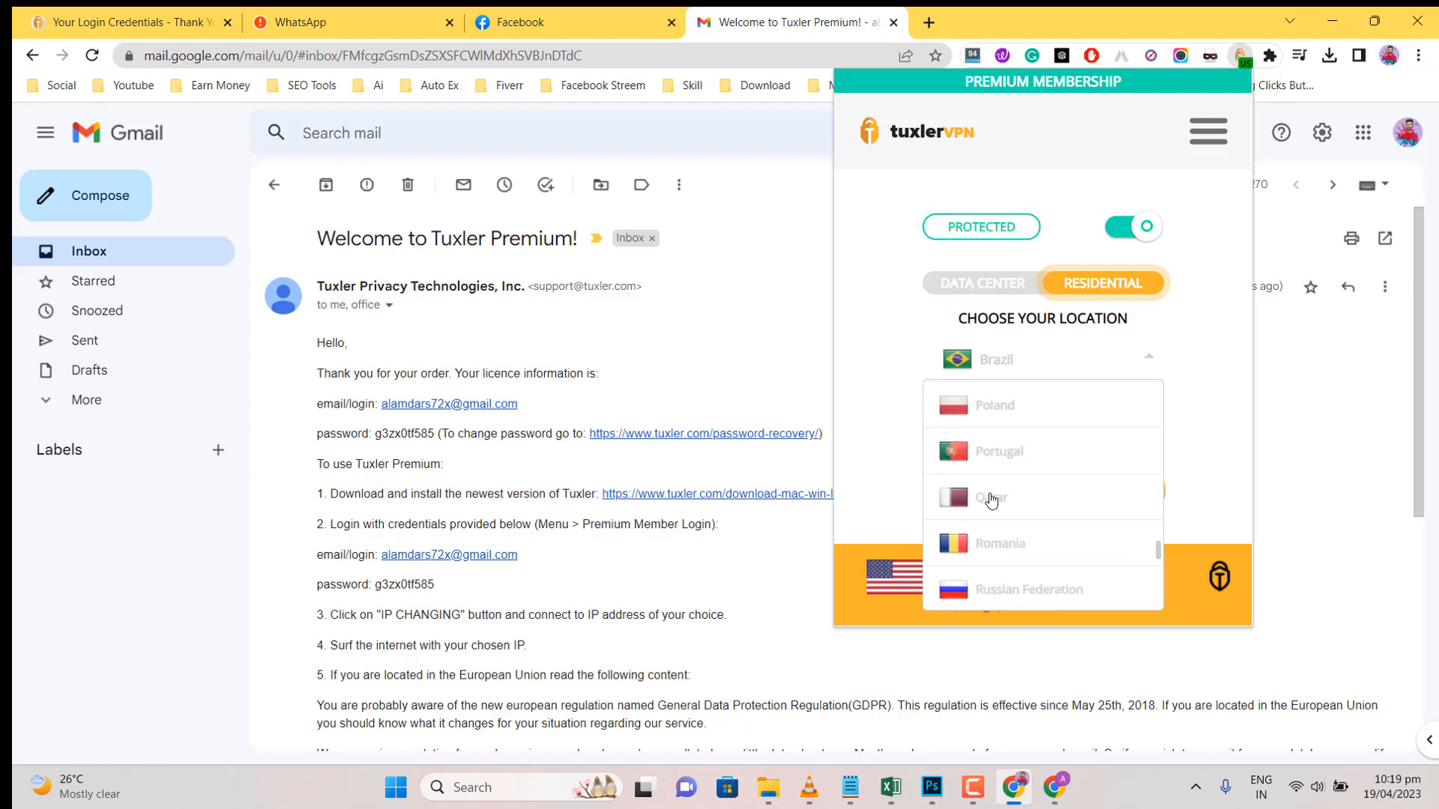